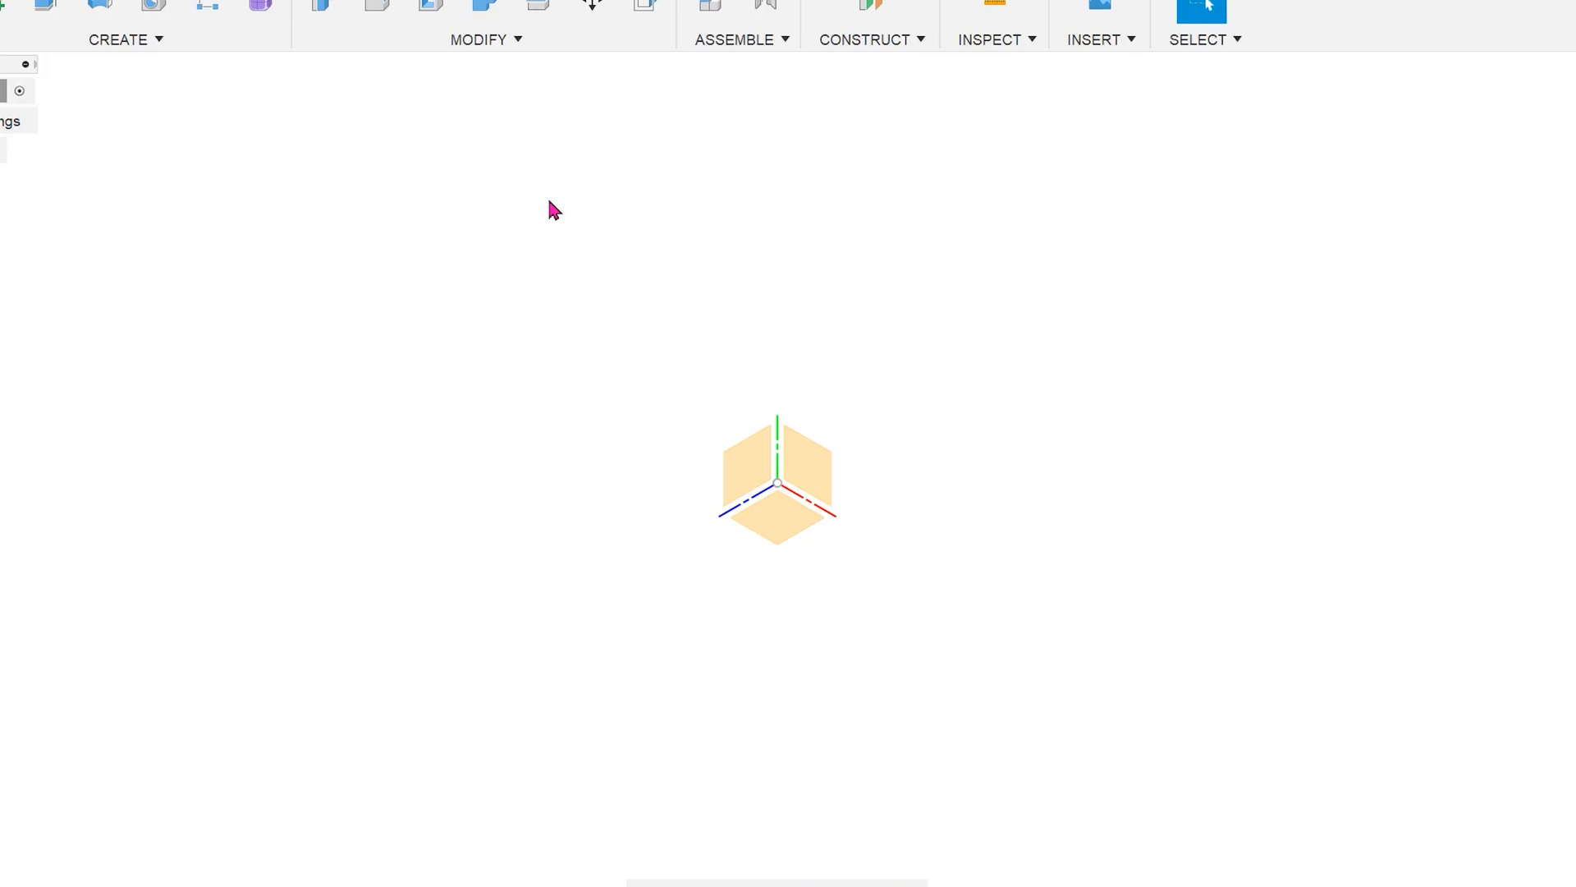
pyautogui.moveTo(556, 128)
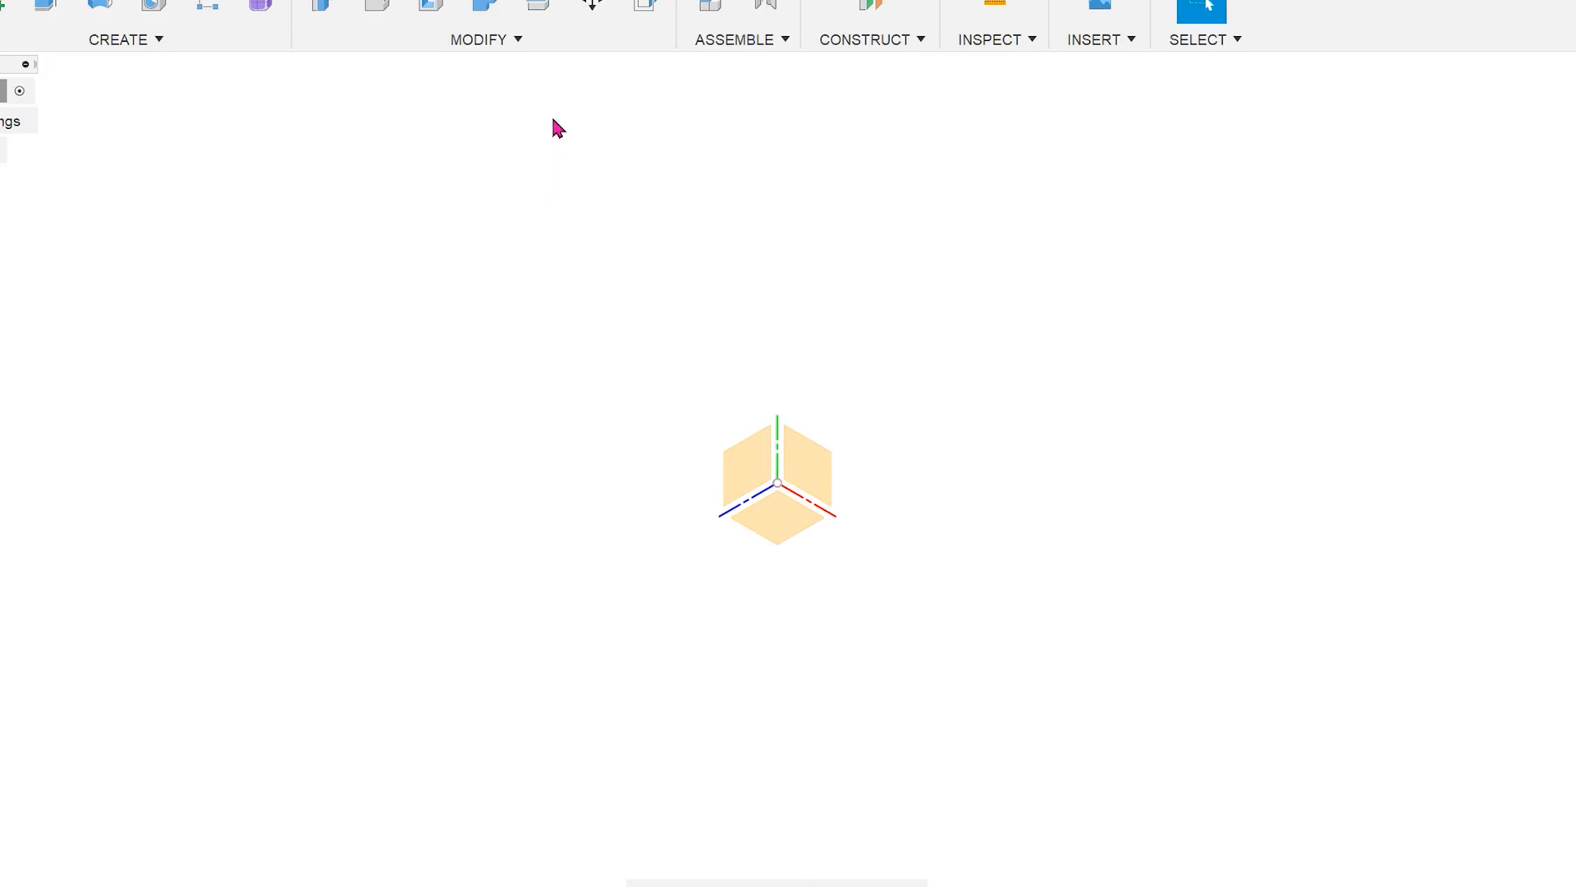
# Browse the Modify menu and open a new sketch with a center rectangle at the origin
pyautogui.click(478, 40)
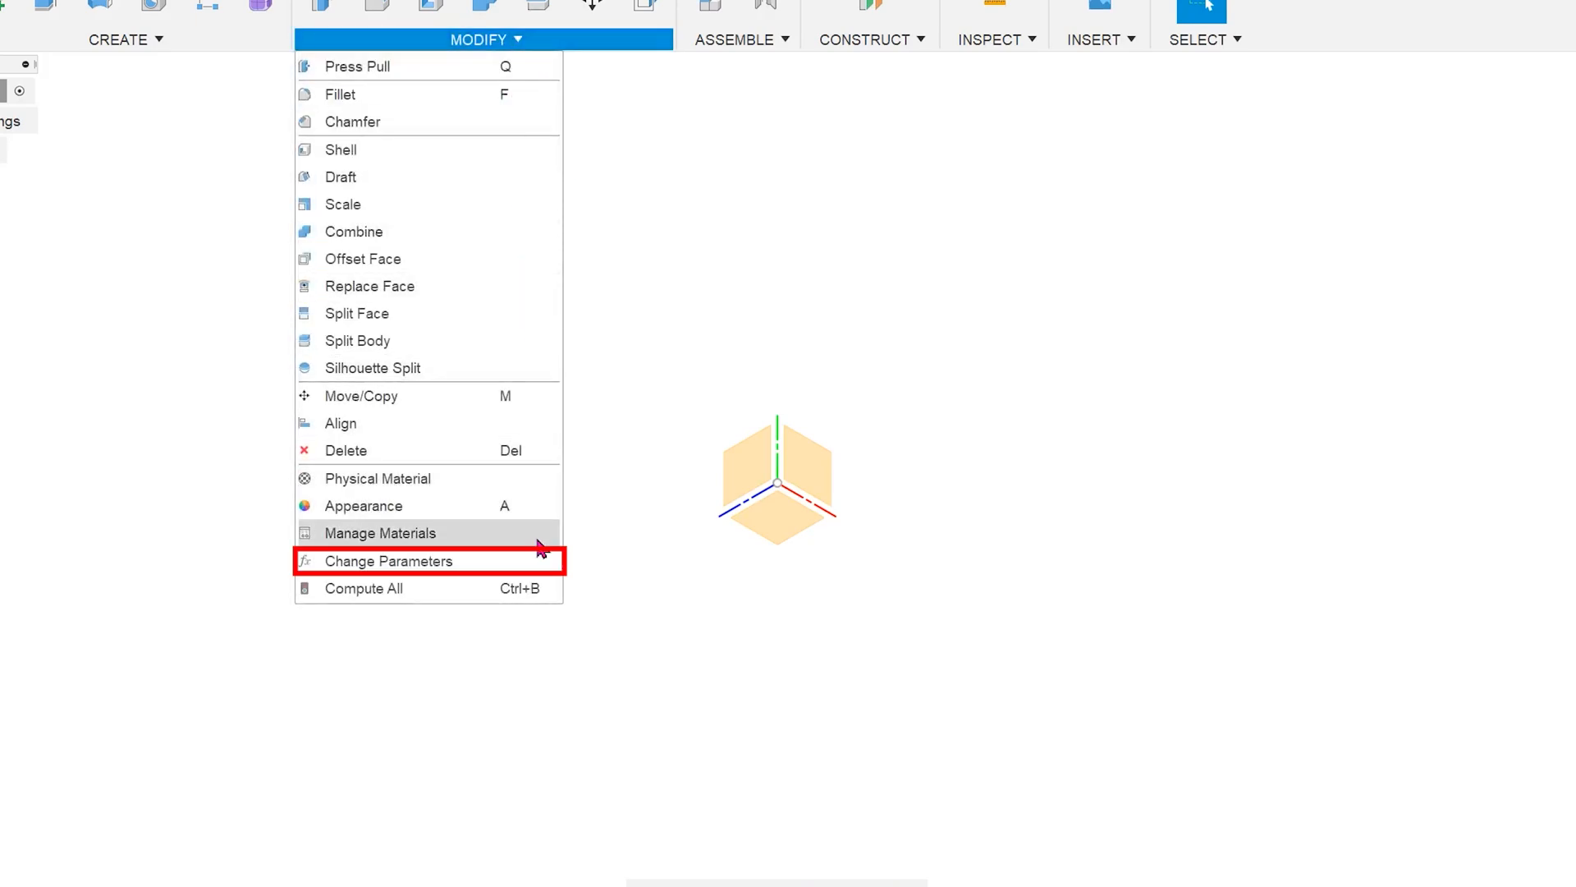
pyautogui.moveTo(389, 560)
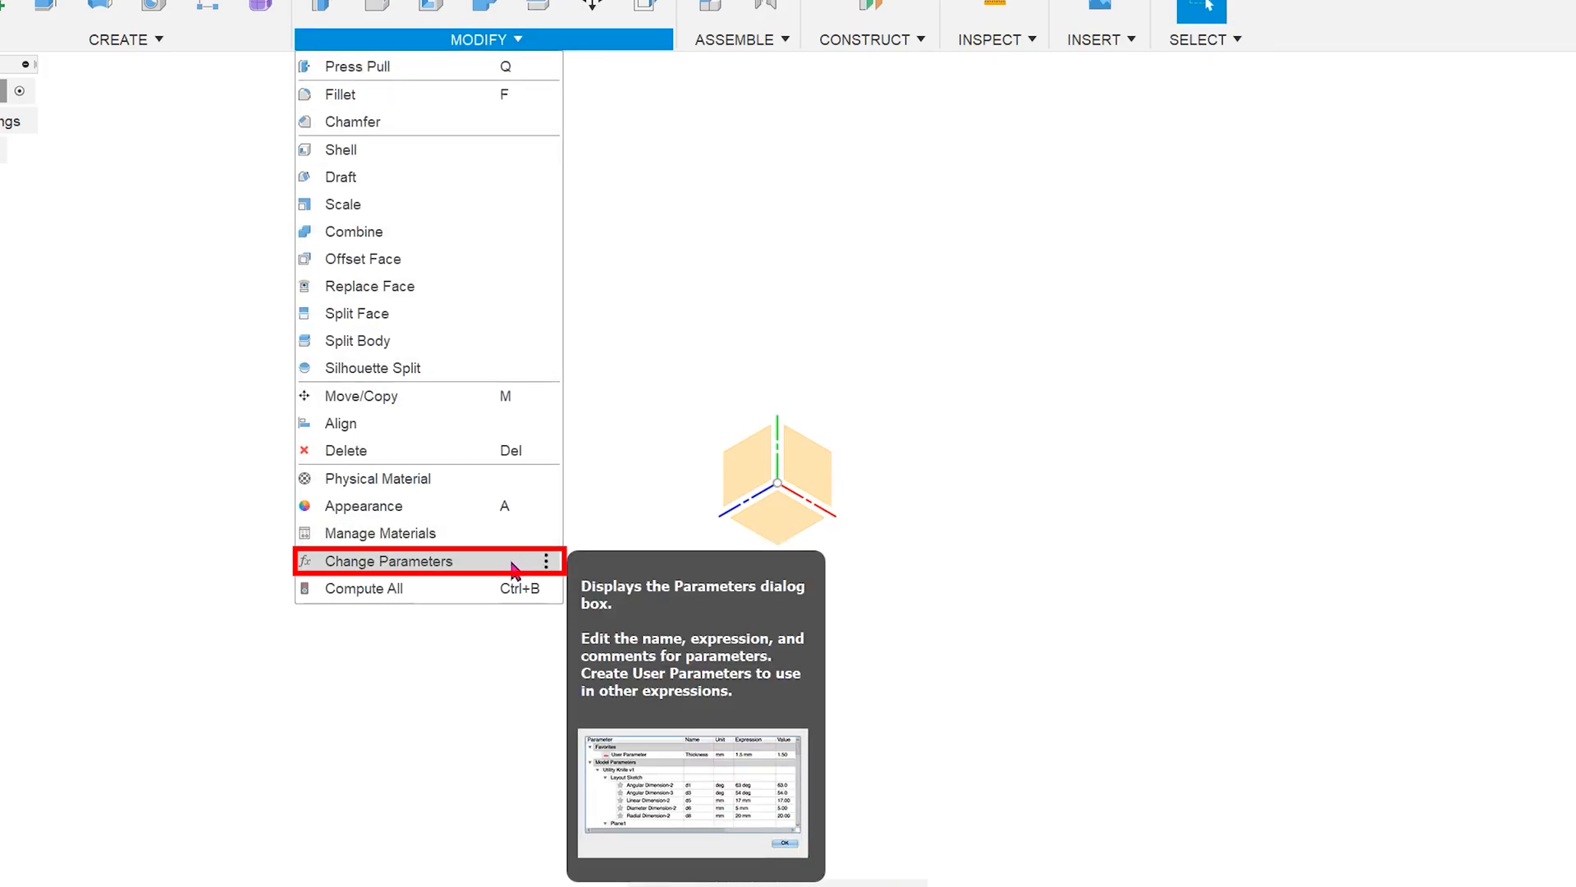
pyautogui.click(388, 560)
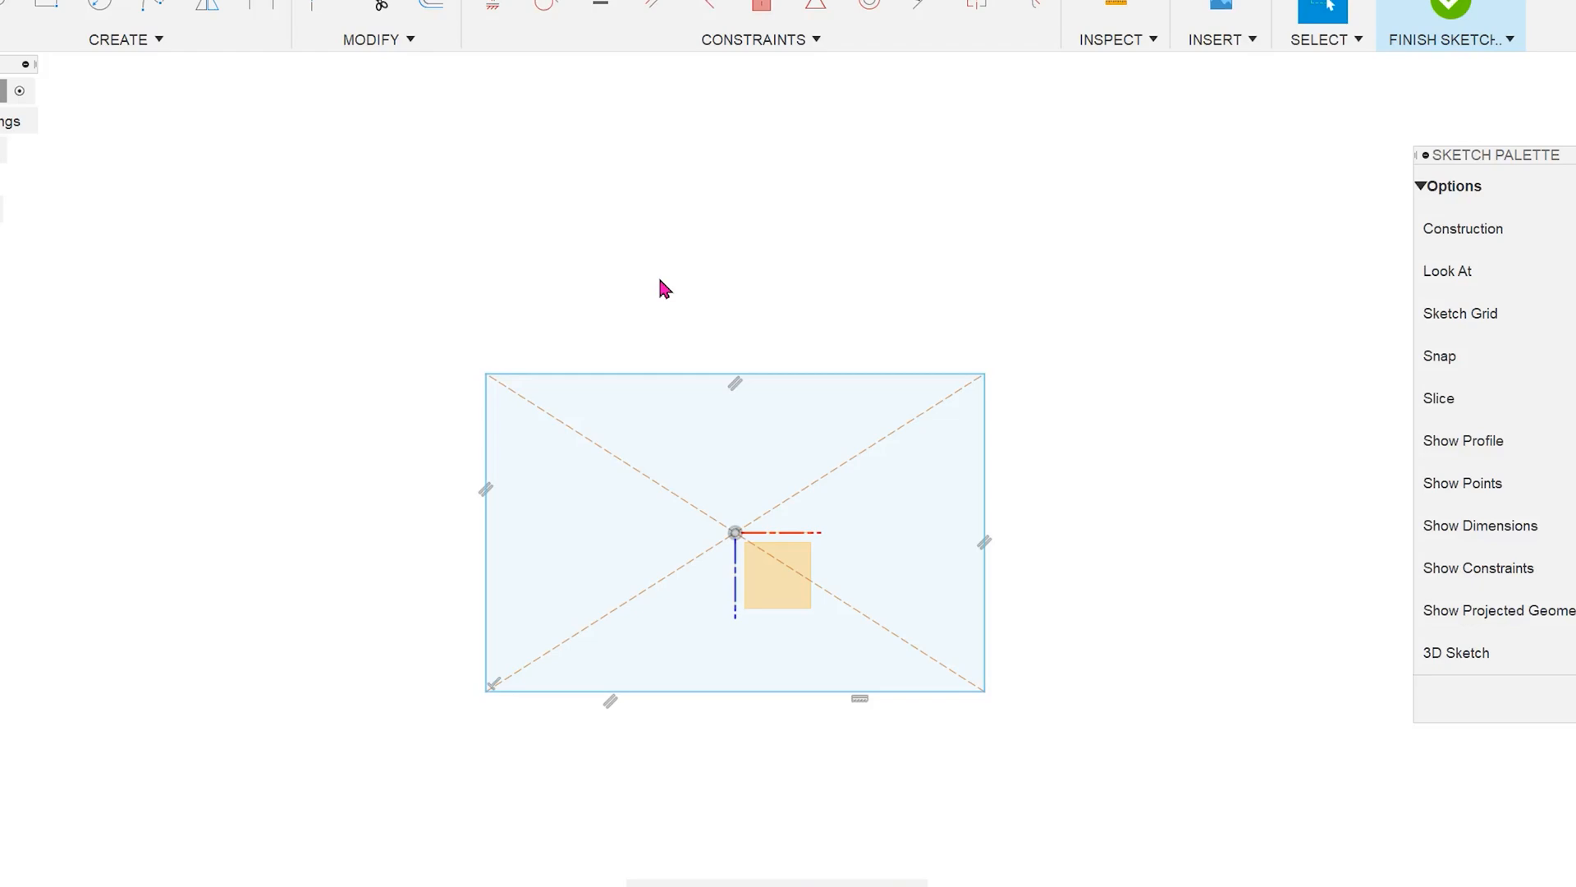
# Dimension the rectangle's top edge as a new parameter 'length' set to 20 mm
pyautogui.click(260, 5)
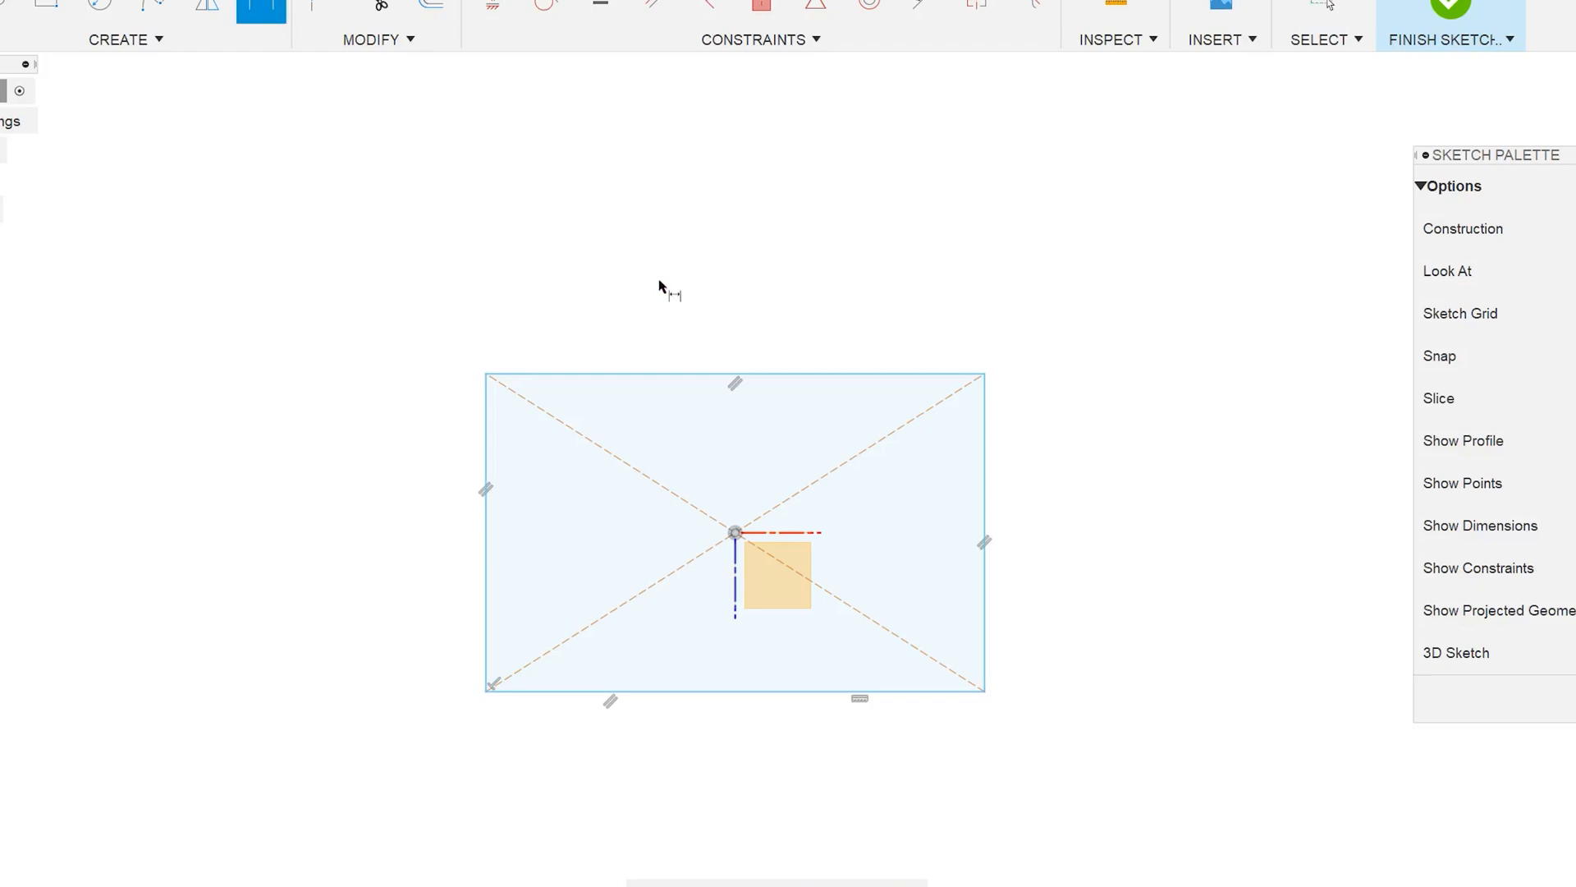
pyautogui.click(734, 380)
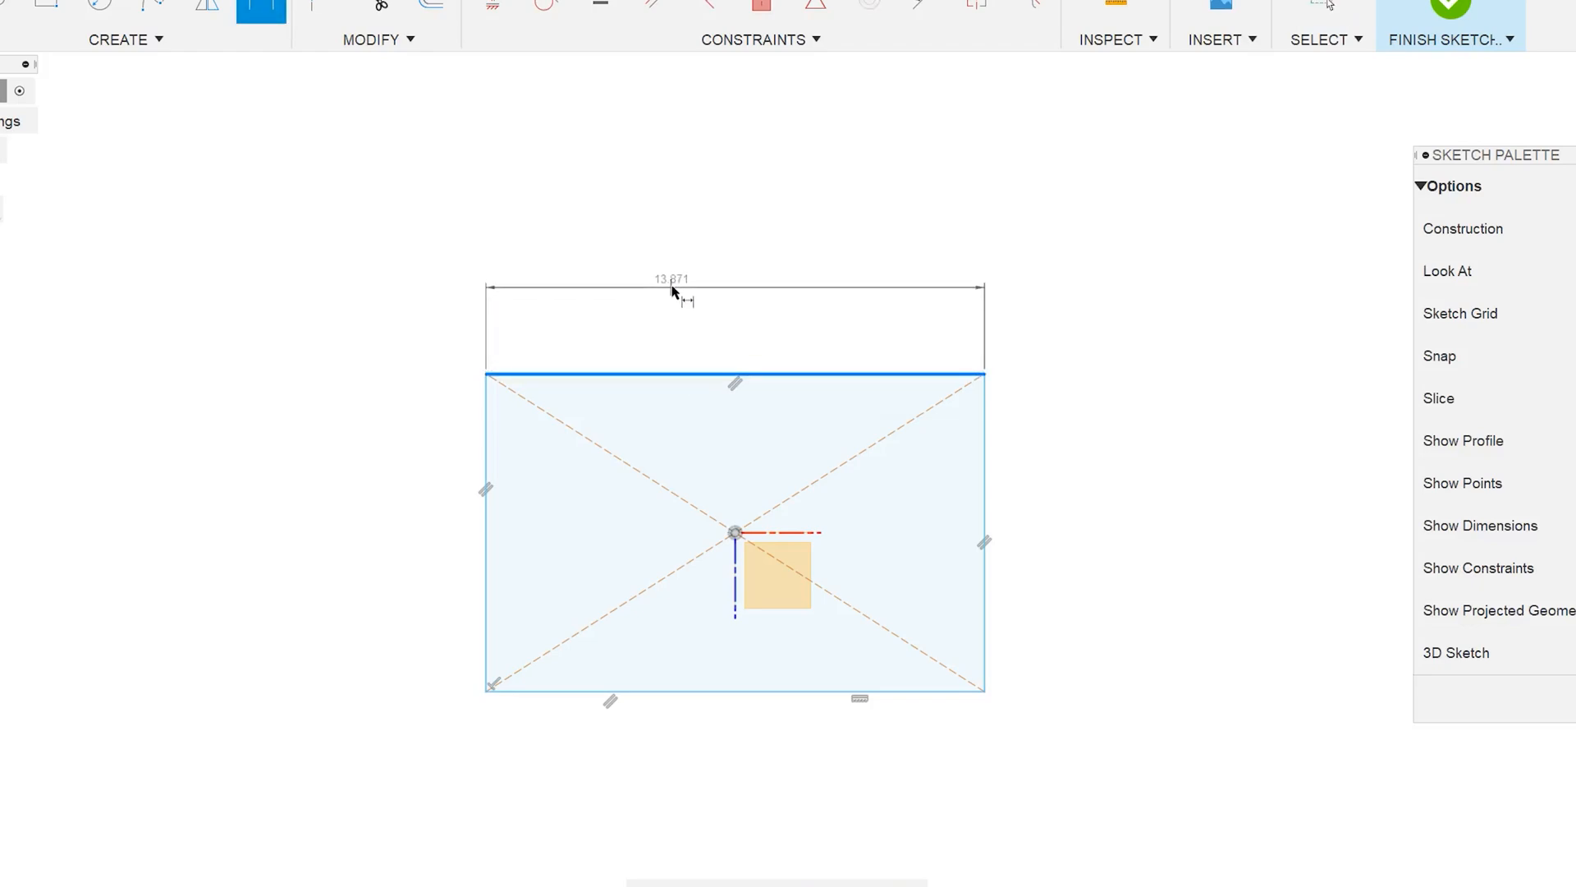
pyautogui.doubleClick(672, 279)
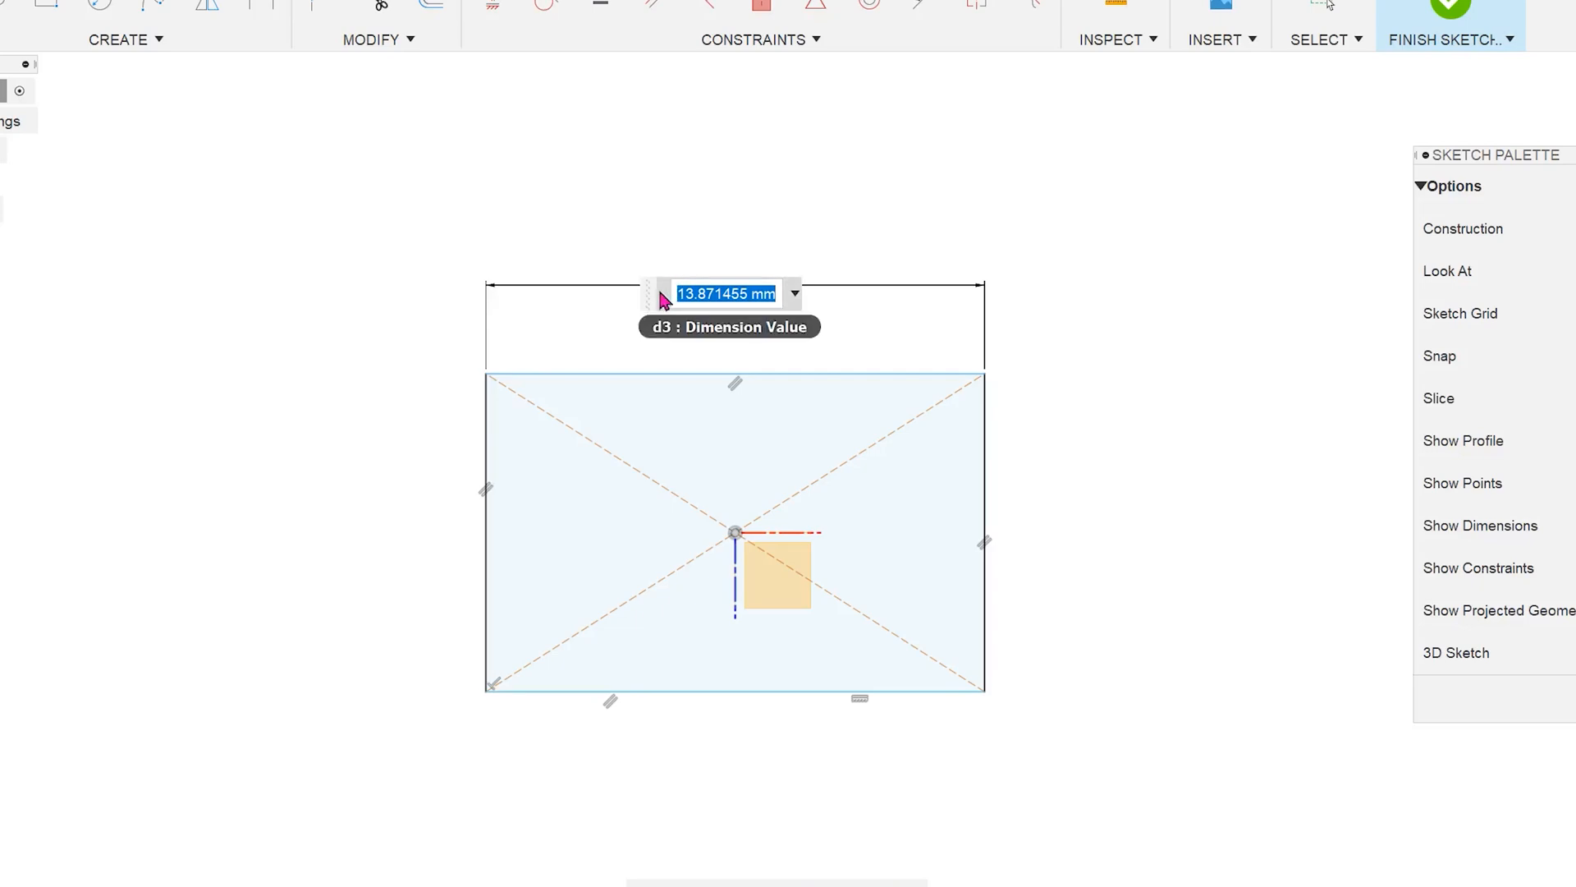
pyautogui.write('lengt')
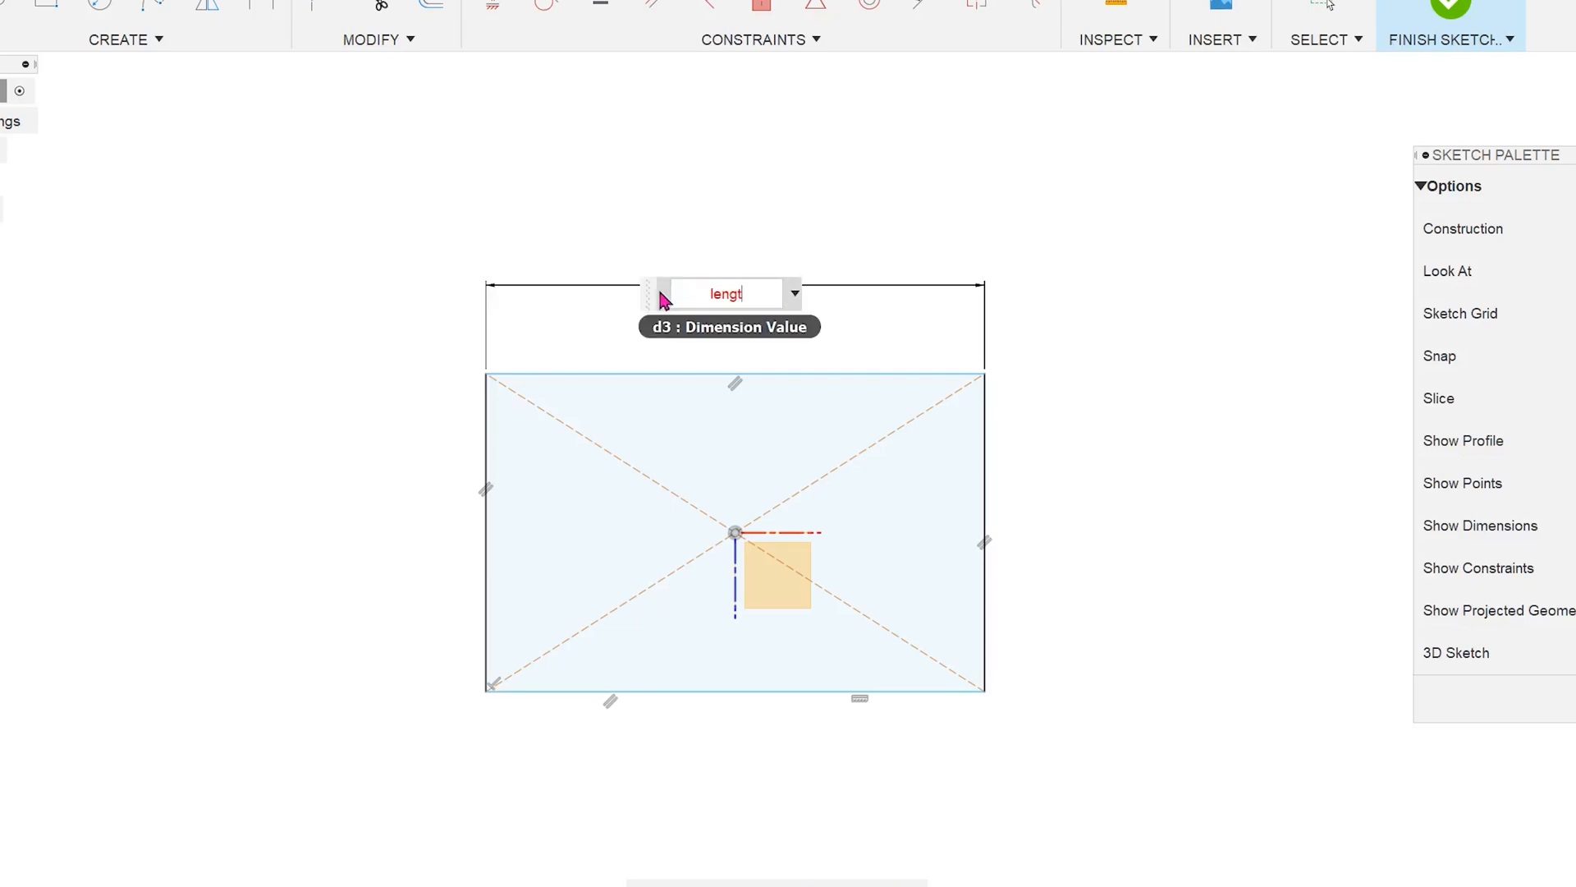
pyautogui.write('h')
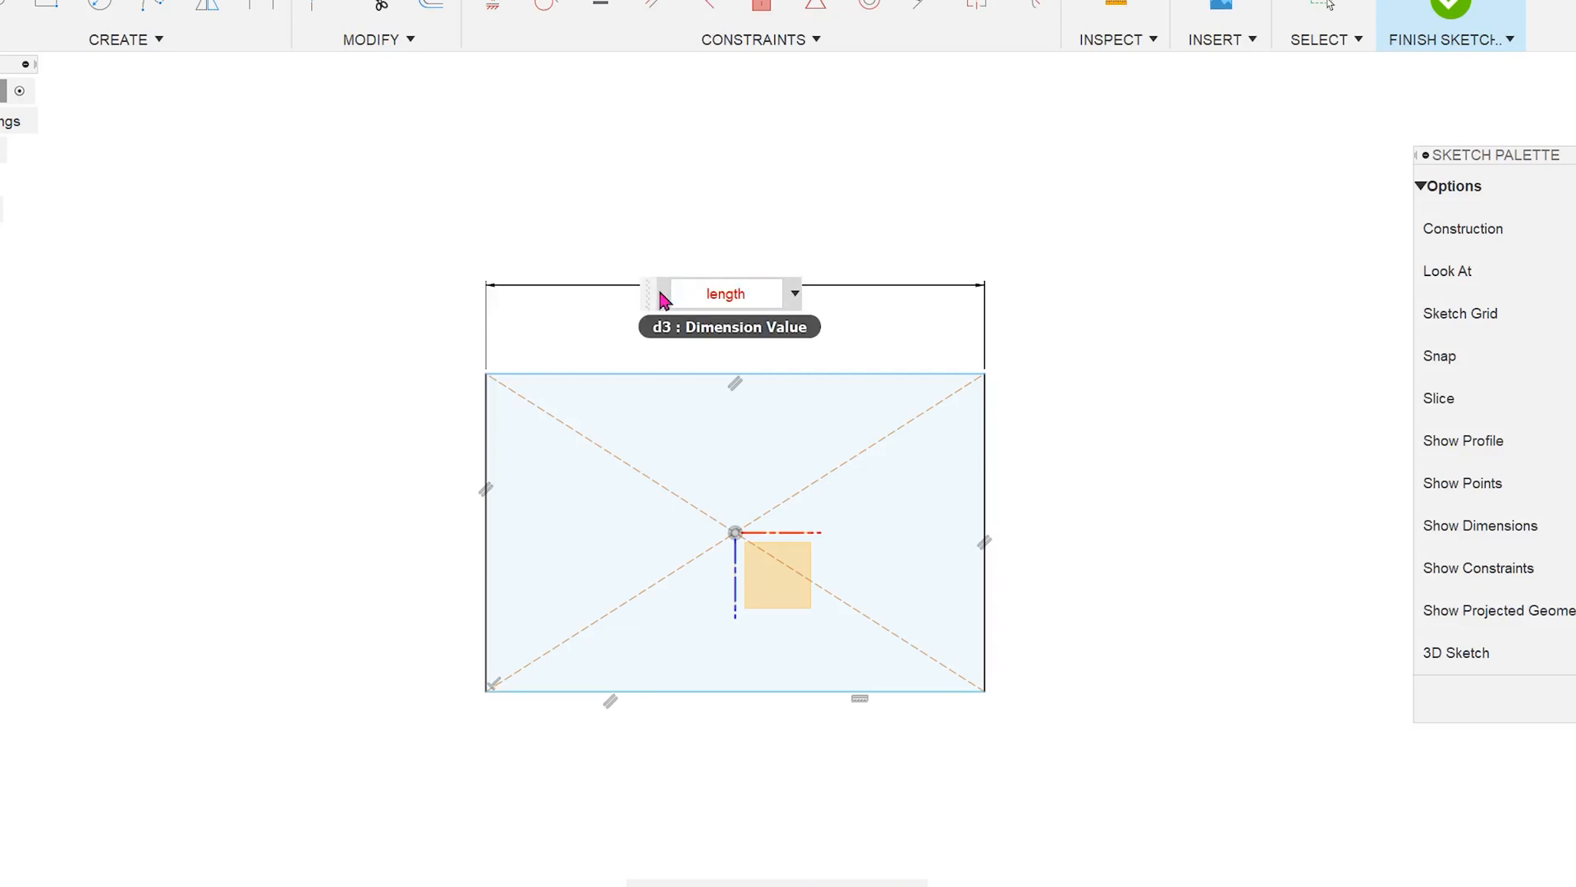
pyautogui.write('=')
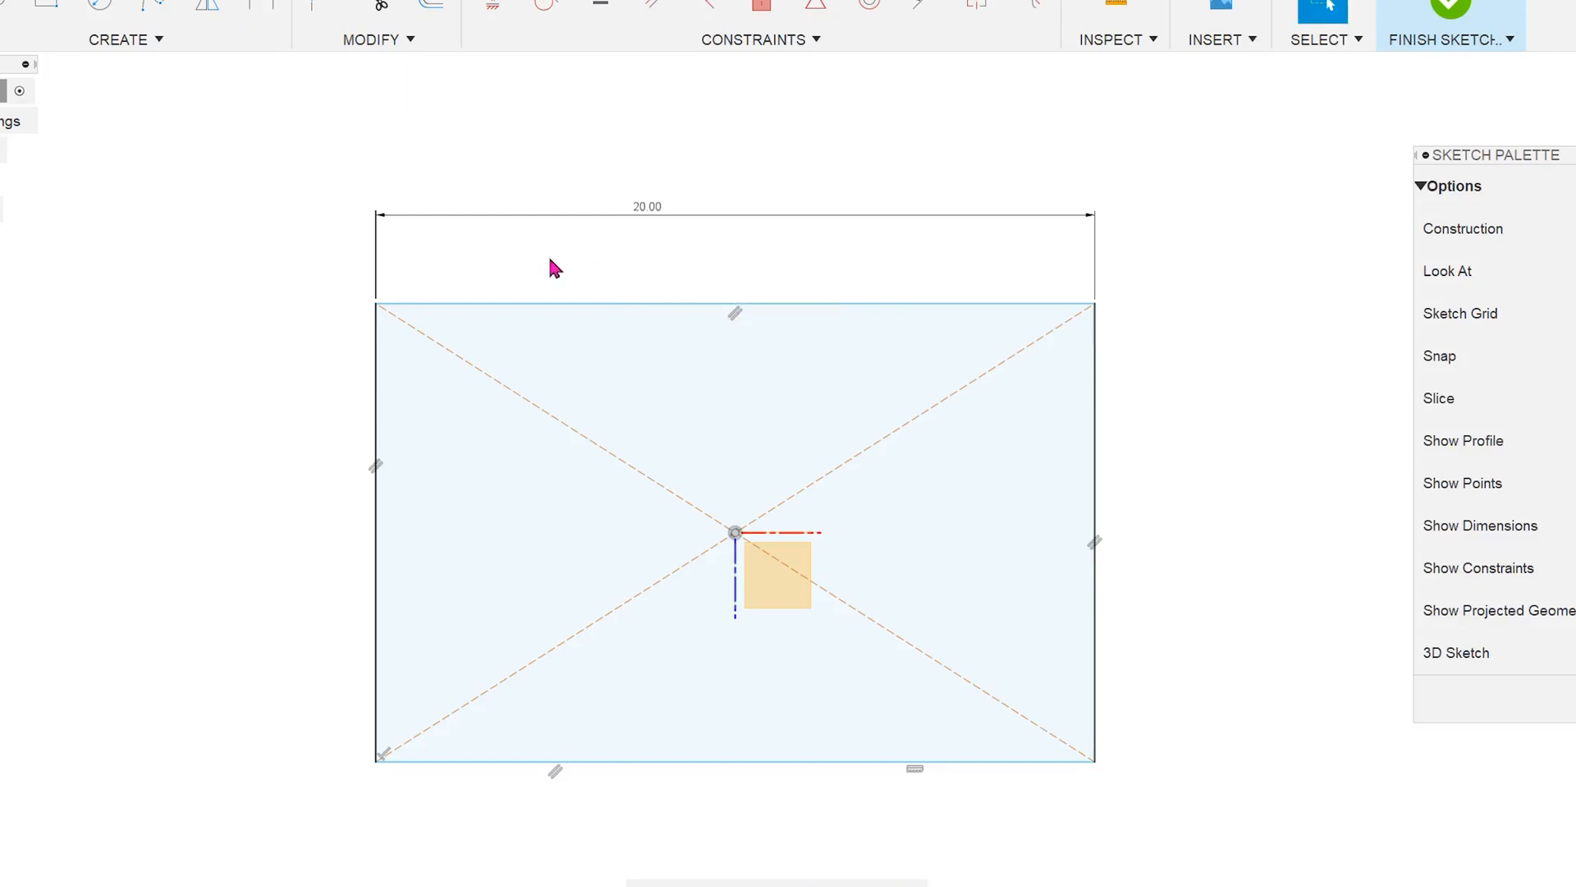
# Inspect the Sketch1 'length' entry in Change Parameters, then close the list
pyautogui.click(375, 40)
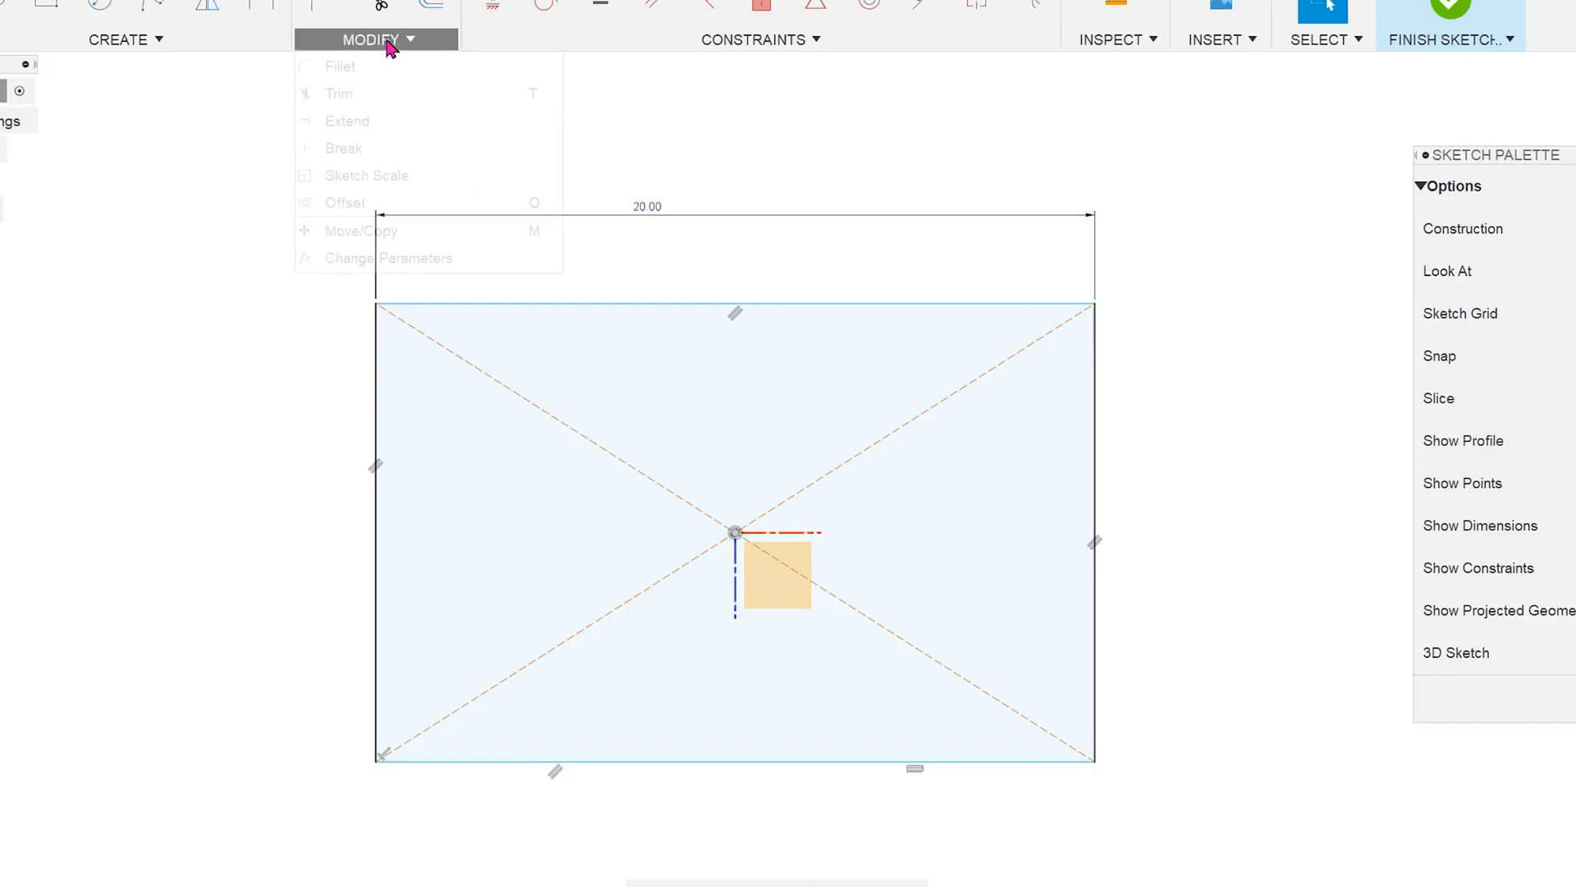
pyautogui.moveTo(389, 259)
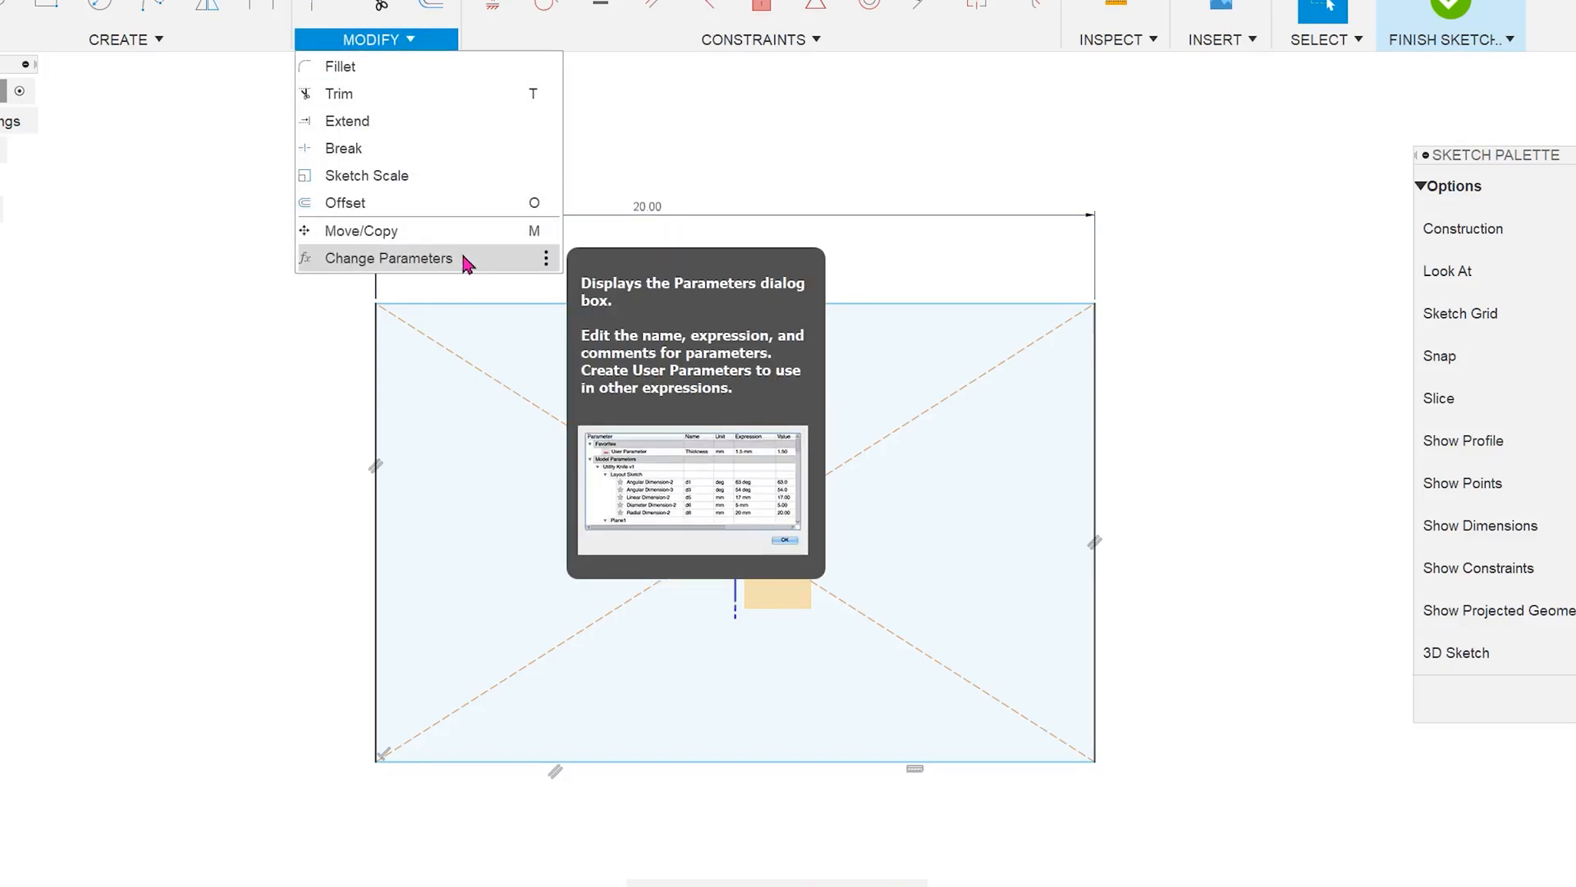
pyautogui.click(388, 259)
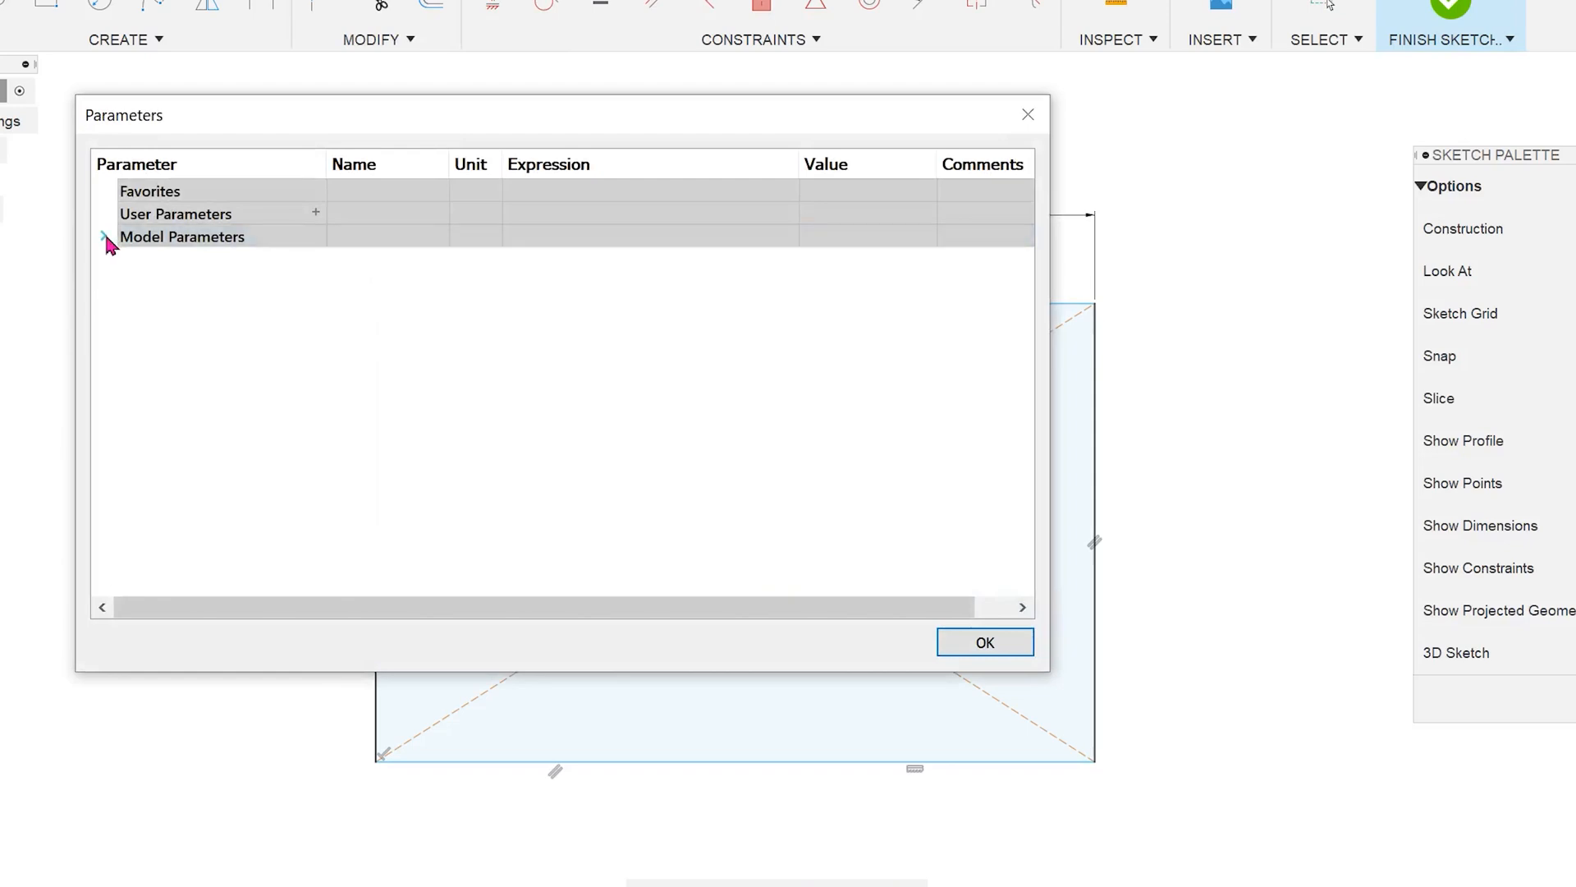
pyautogui.click(104, 236)
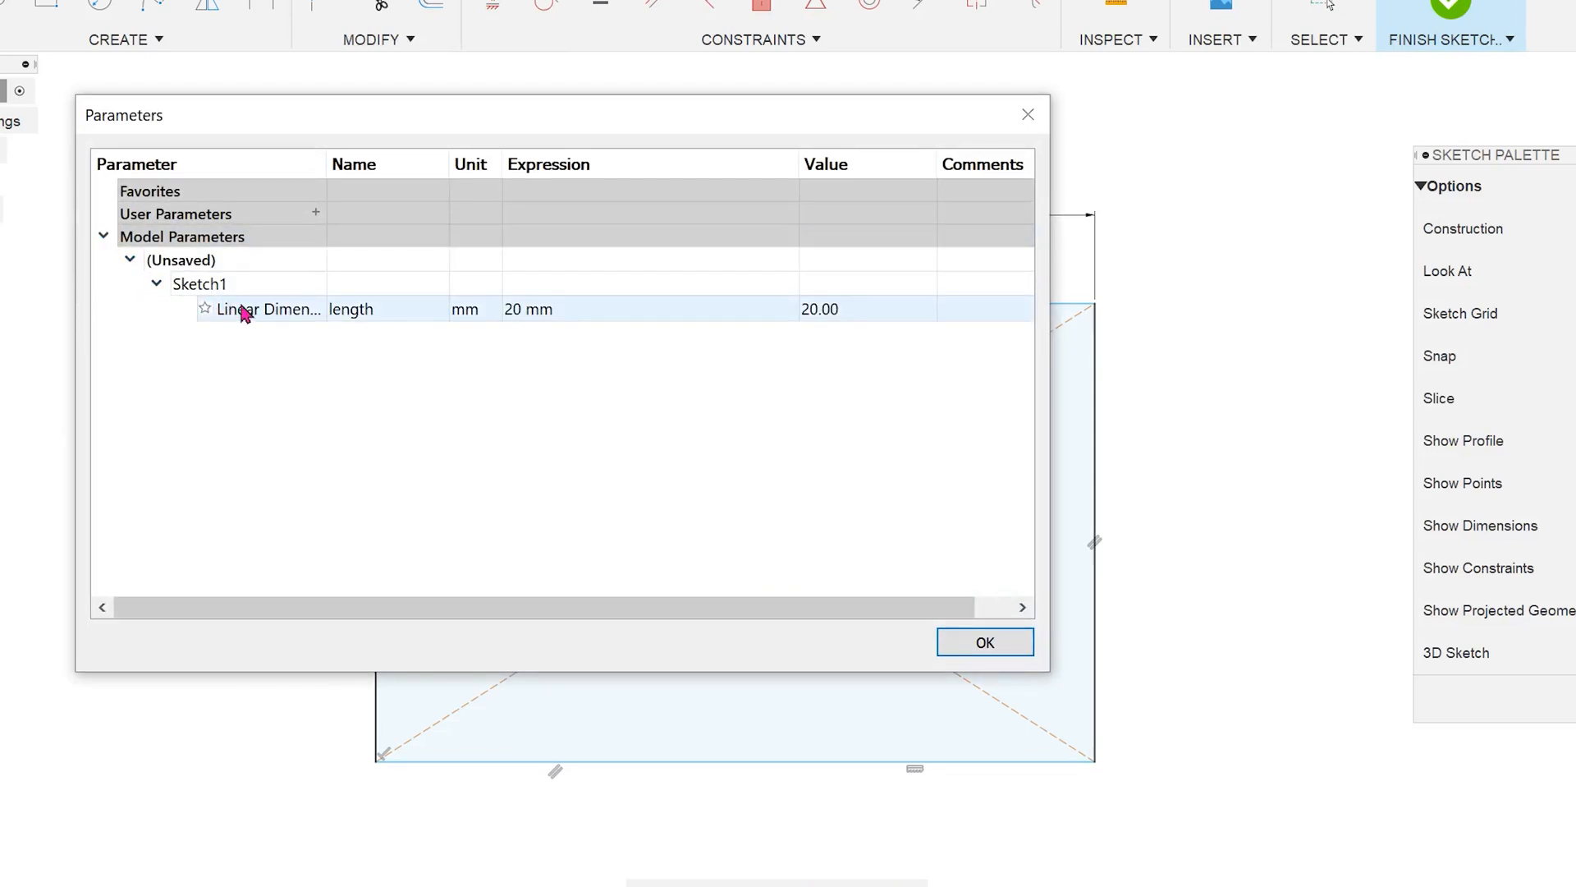
pyautogui.click(387, 308)
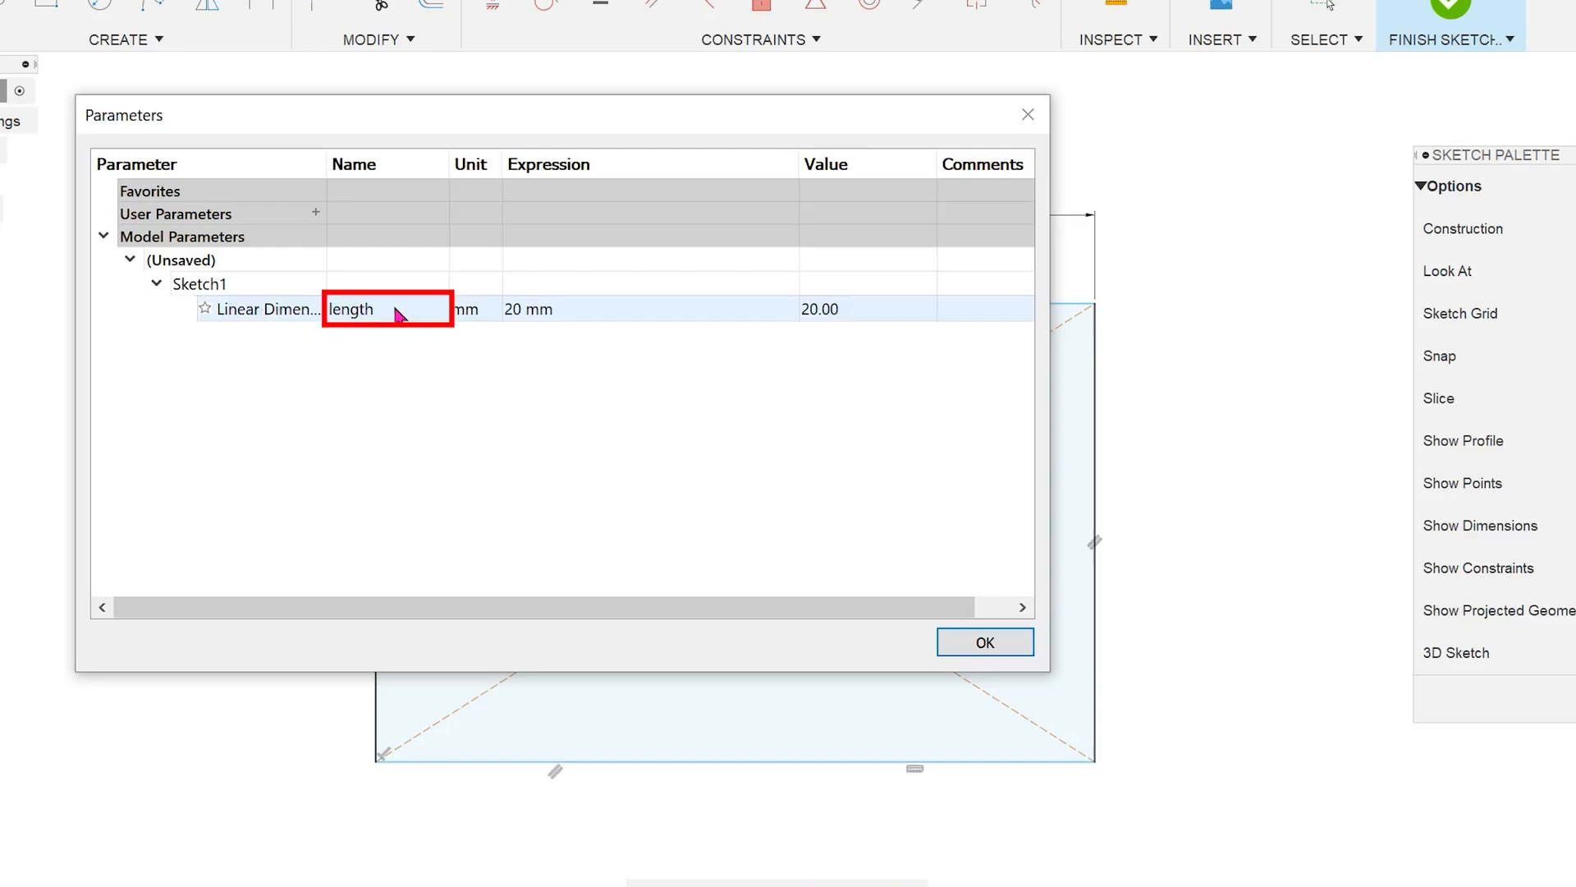
pyautogui.moveTo(409, 322)
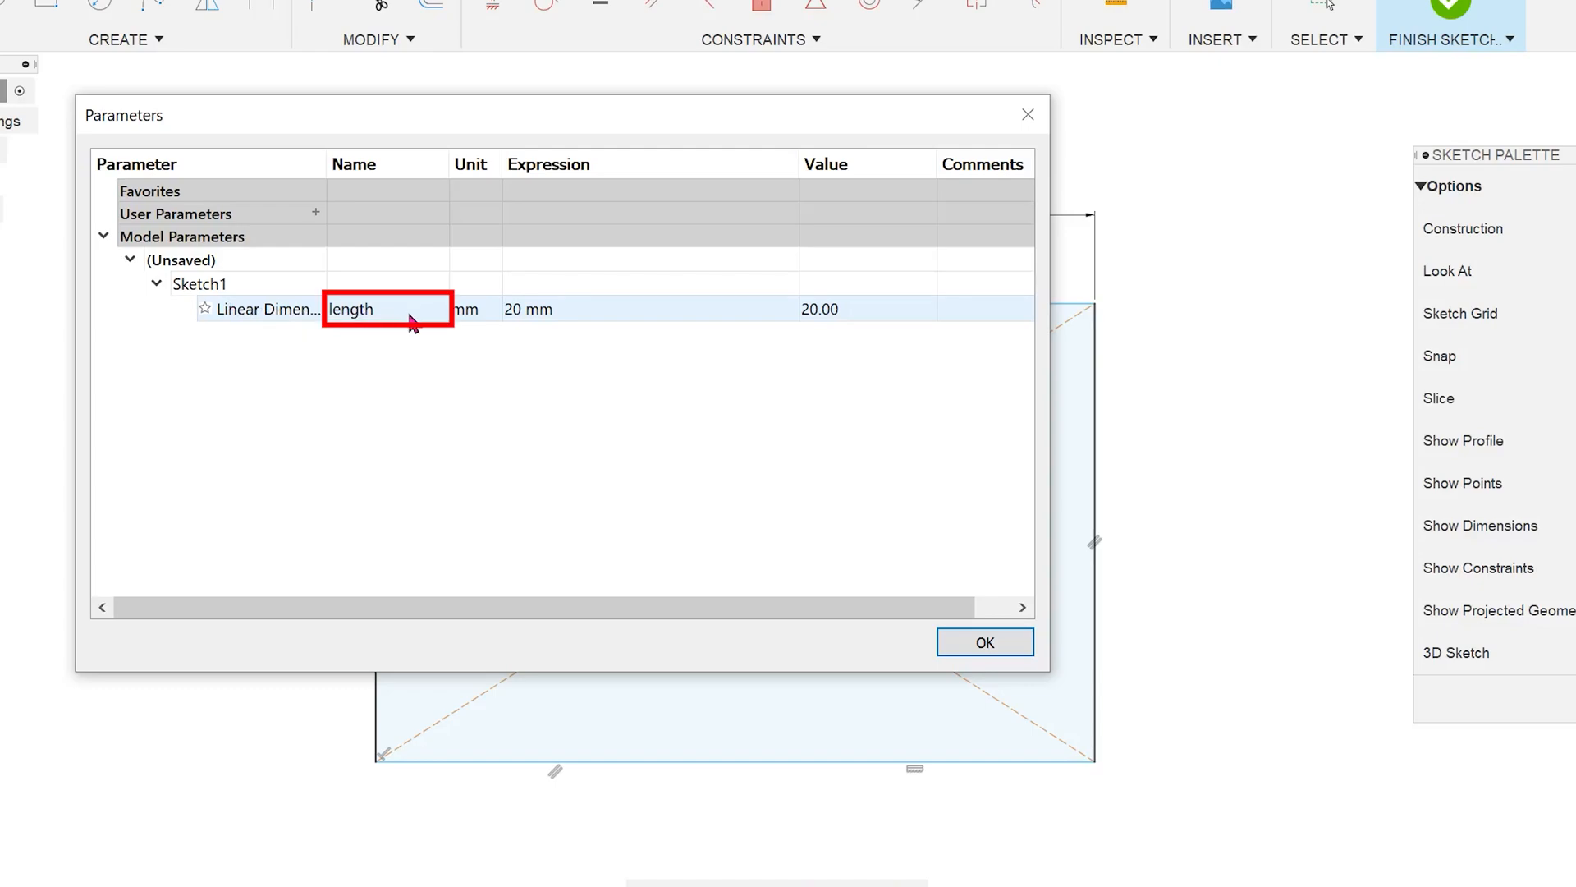
pyautogui.click(983, 641)
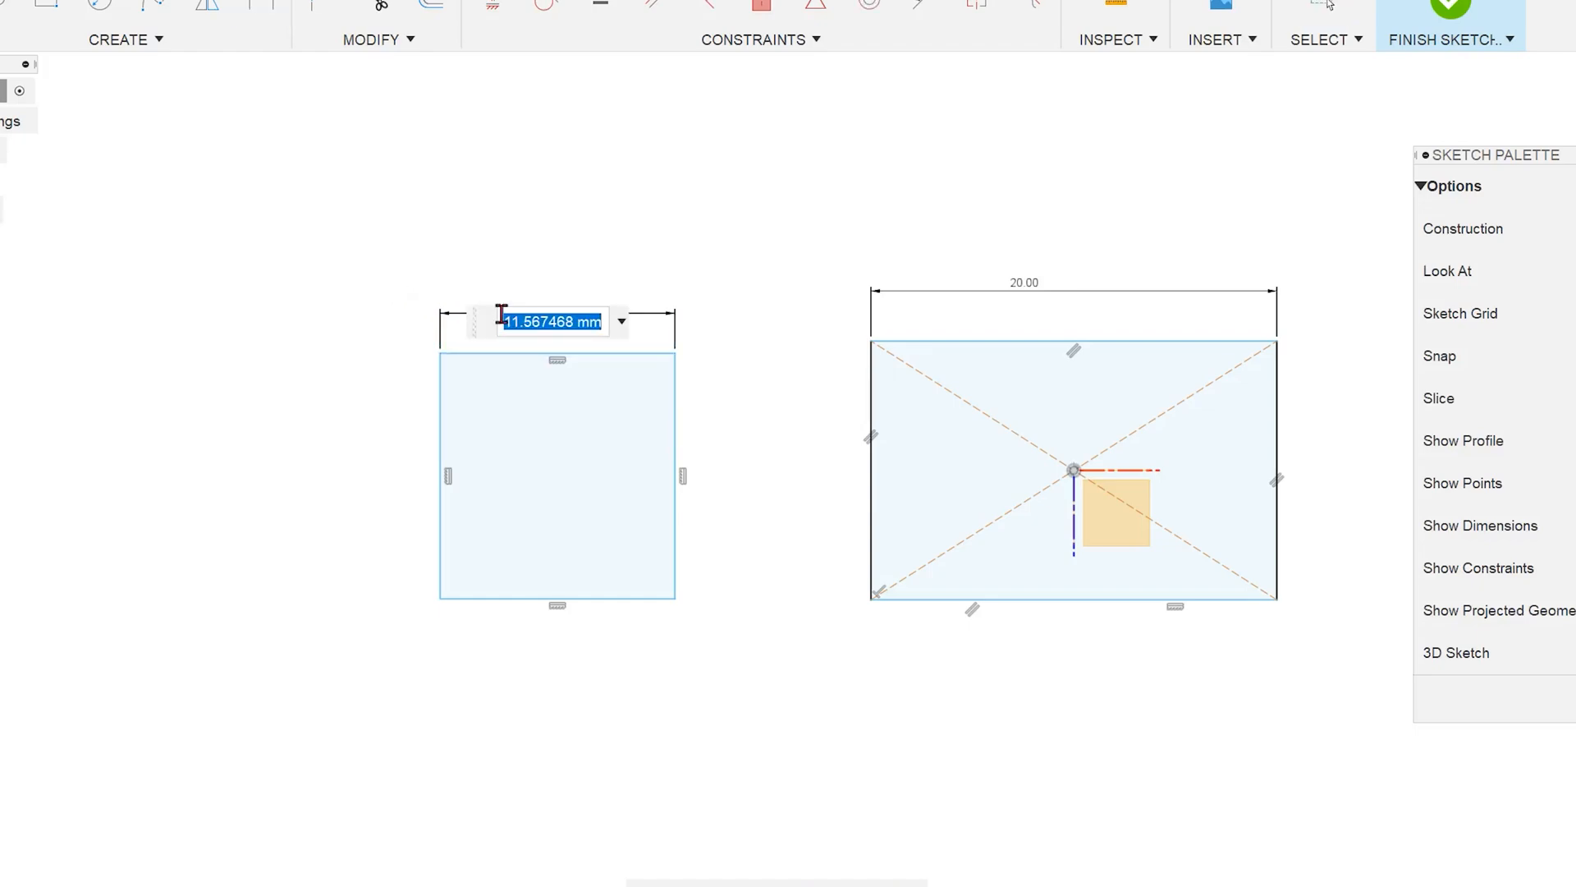
# Set the second rectangle's width dimension to 'length'
pyautogui.write('length')
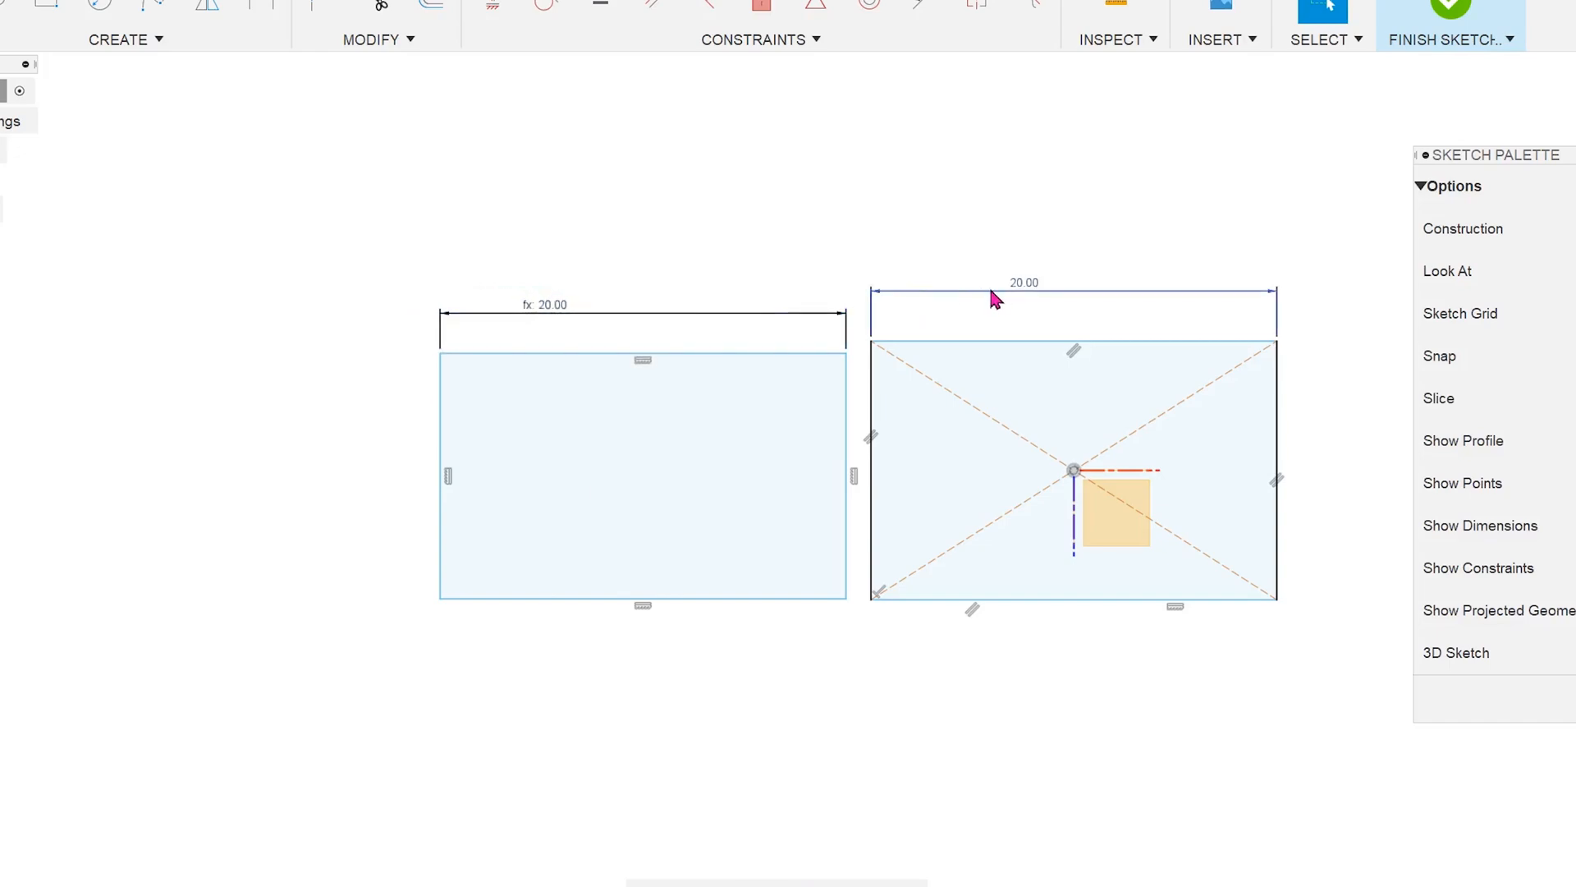
# Change the right rectangle's width dimension to 15
pyautogui.doubleClick(1024, 283)
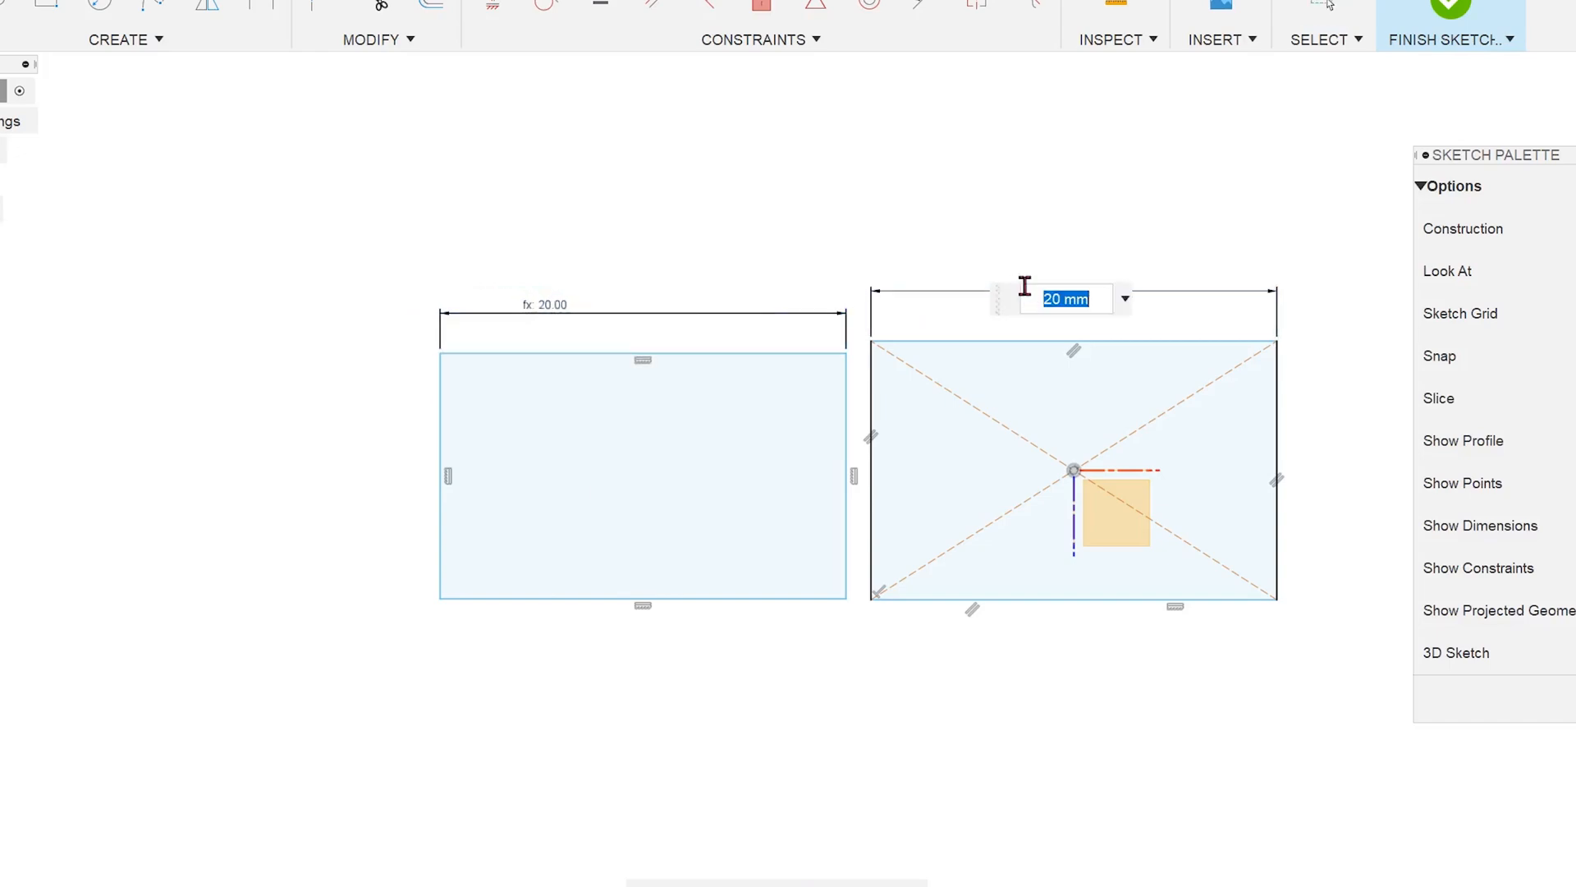
pyautogui.write('15')
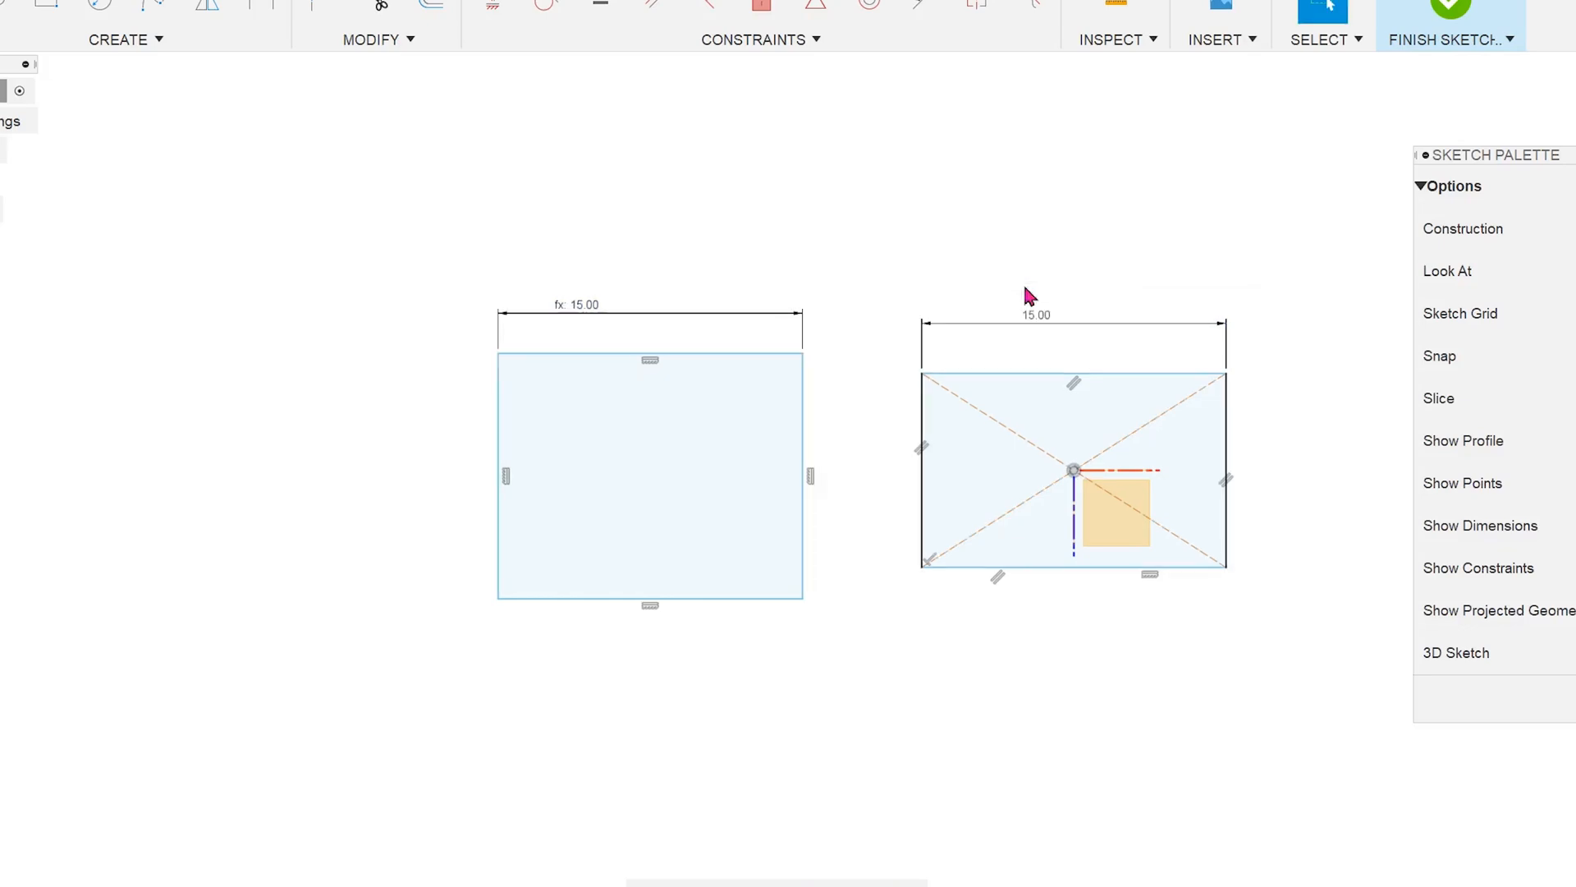
pyautogui.moveTo(1008, 250)
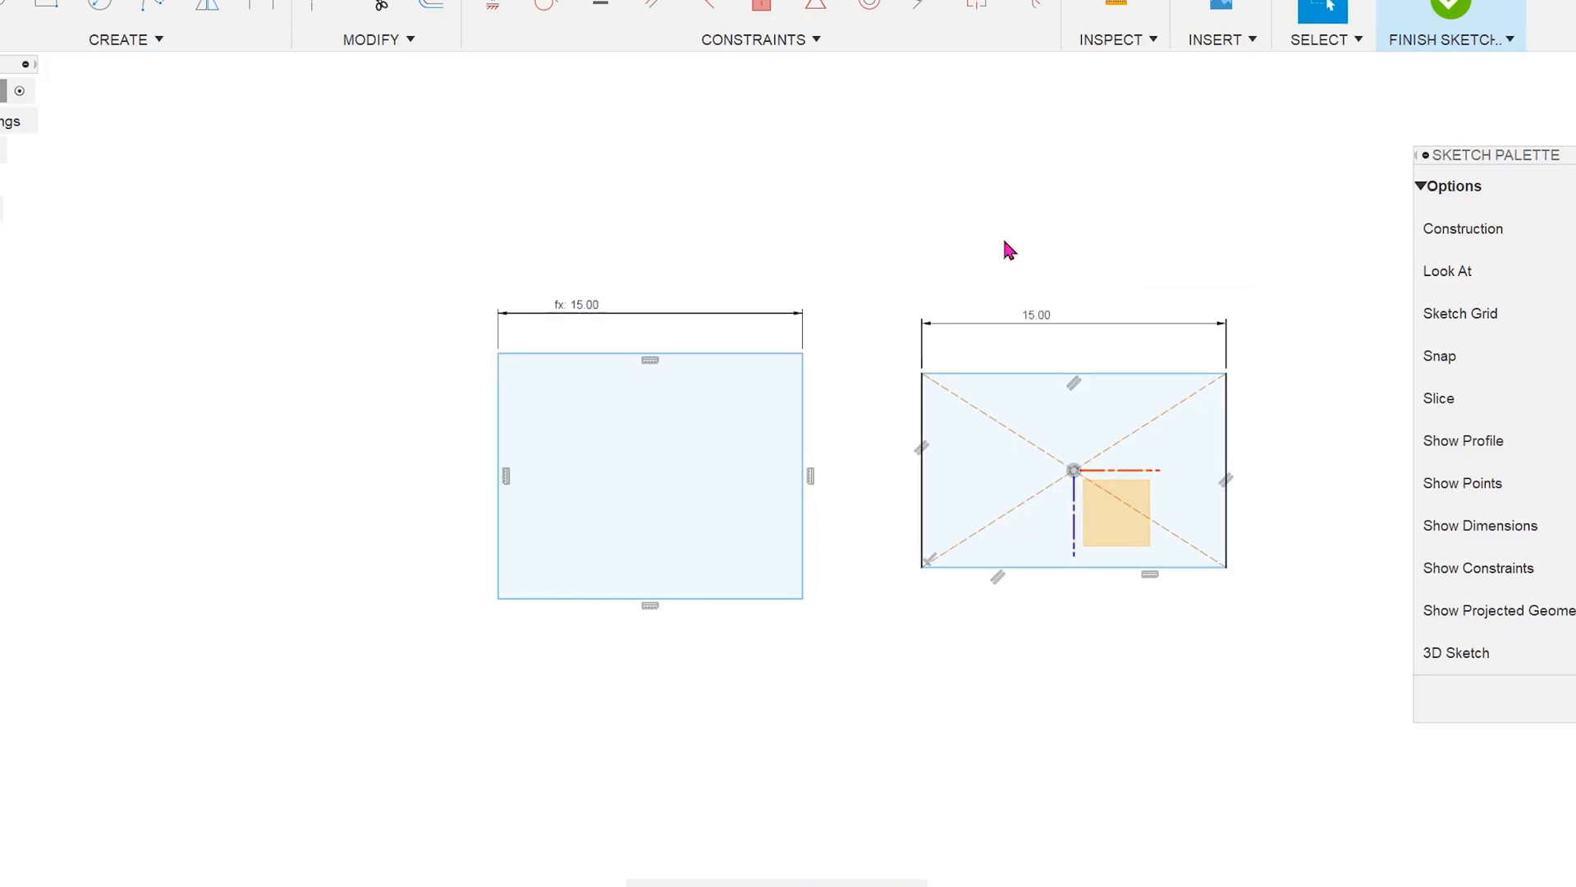
pyautogui.moveTo(585, 320)
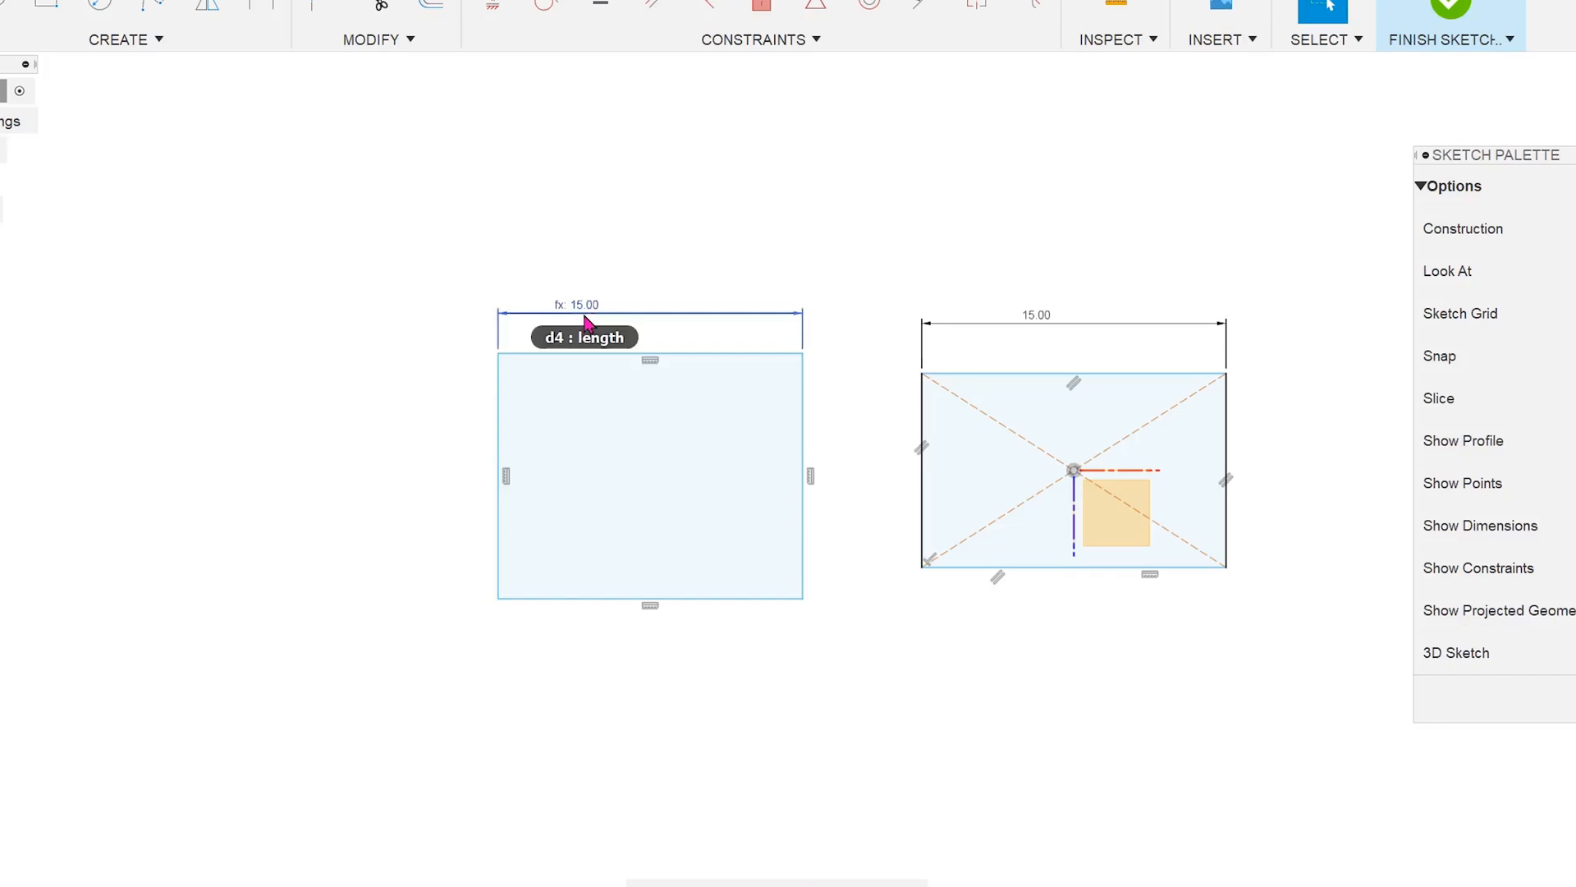
pyautogui.moveTo(445, 438)
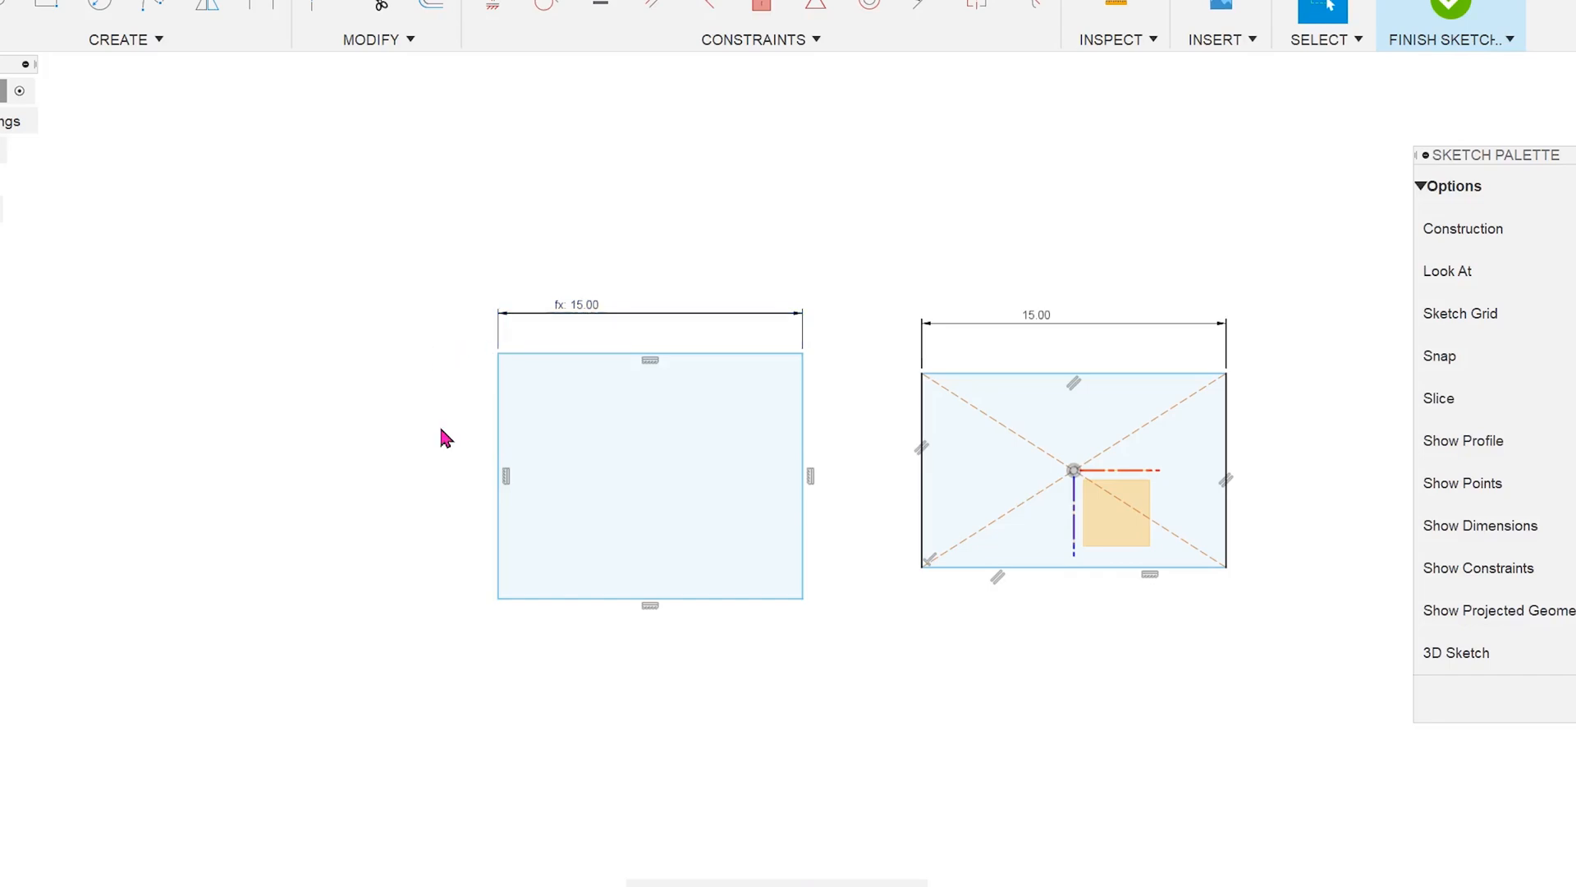
# Star the 'length' linear dimension as a favorite in Change Parameters and confirm
pyautogui.click(376, 40)
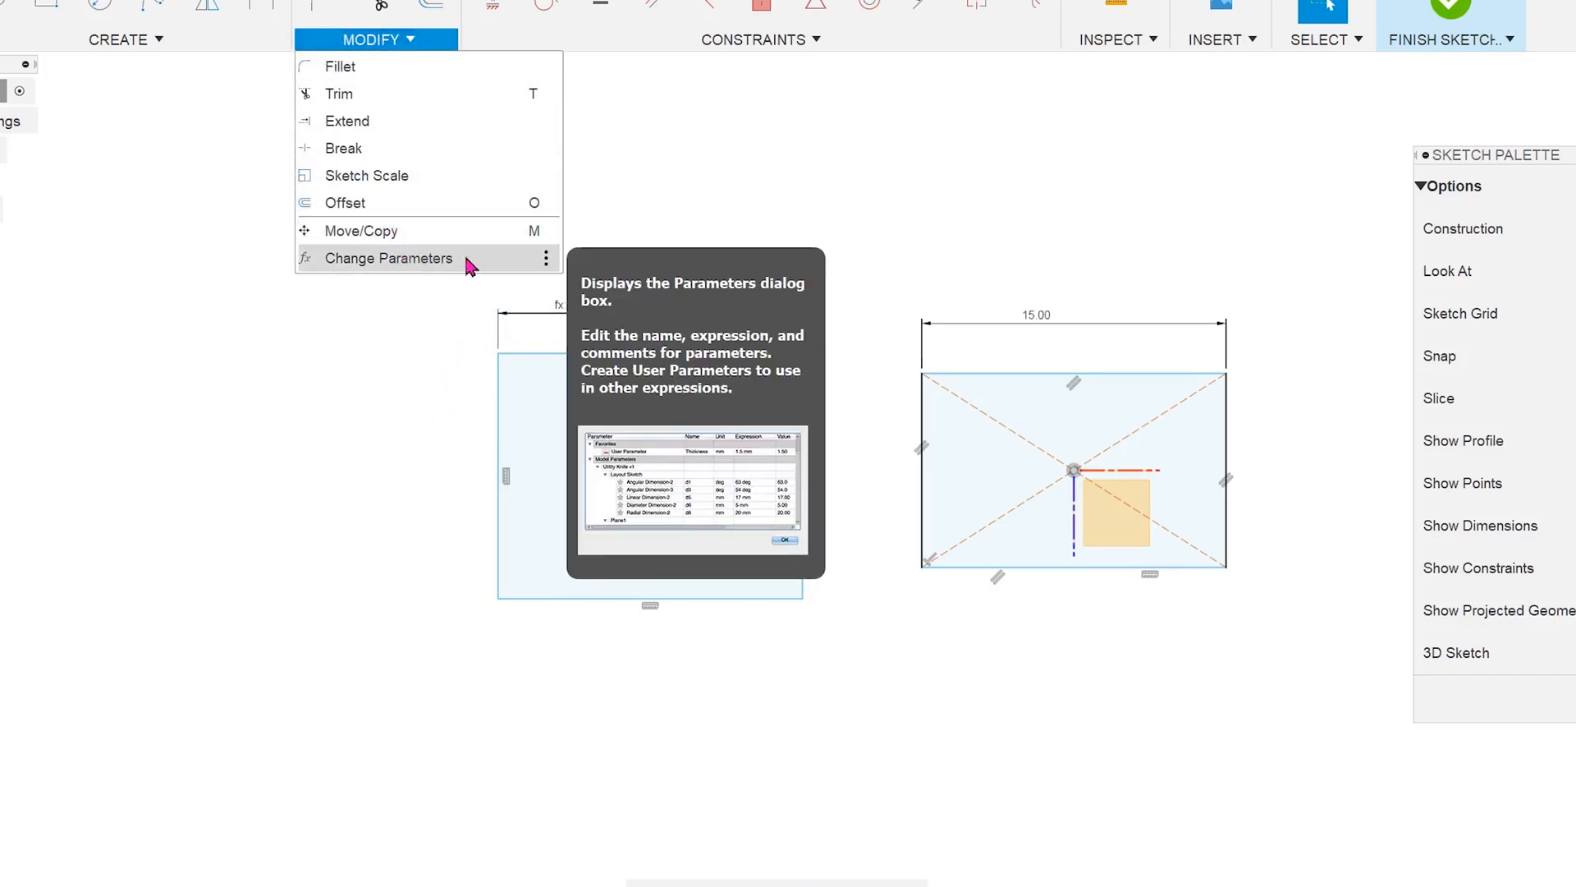
pyautogui.click(388, 258)
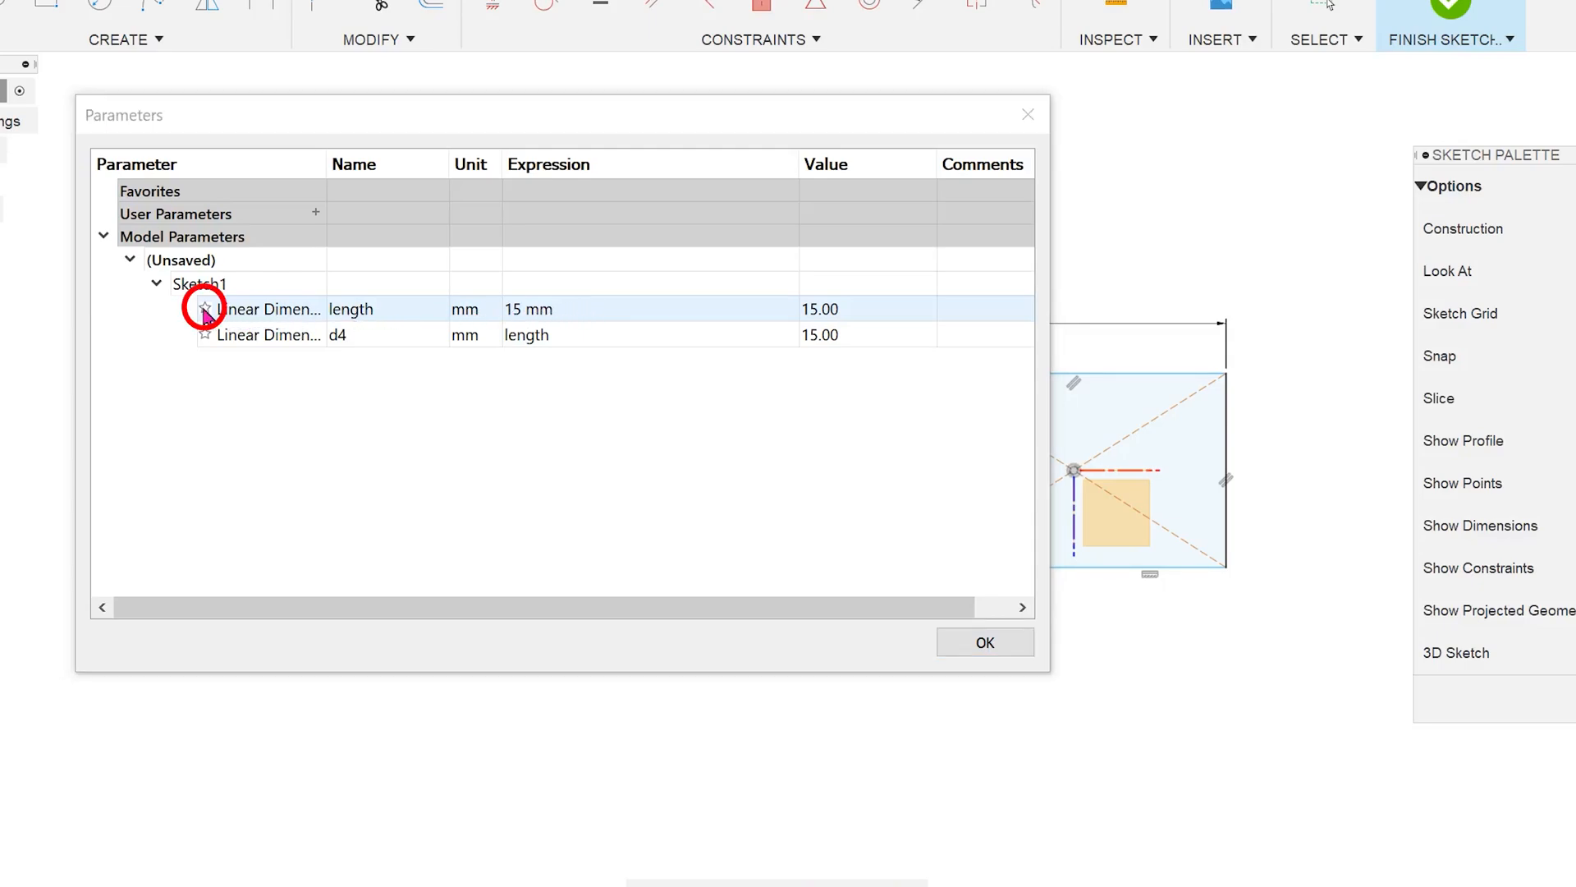
pyautogui.click(205, 309)
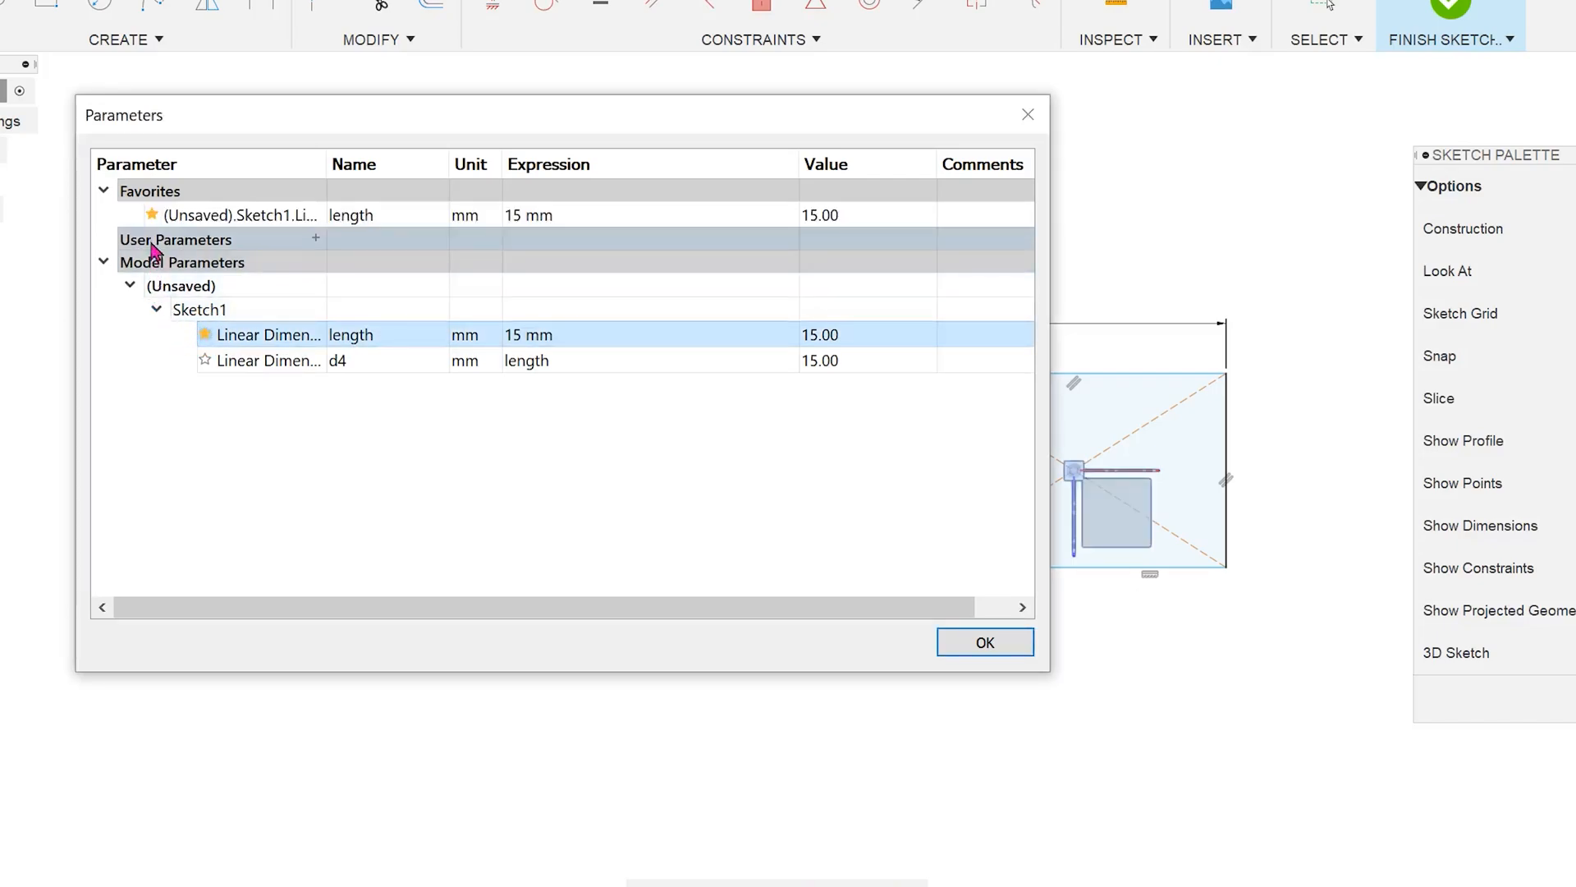
pyautogui.click(241, 214)
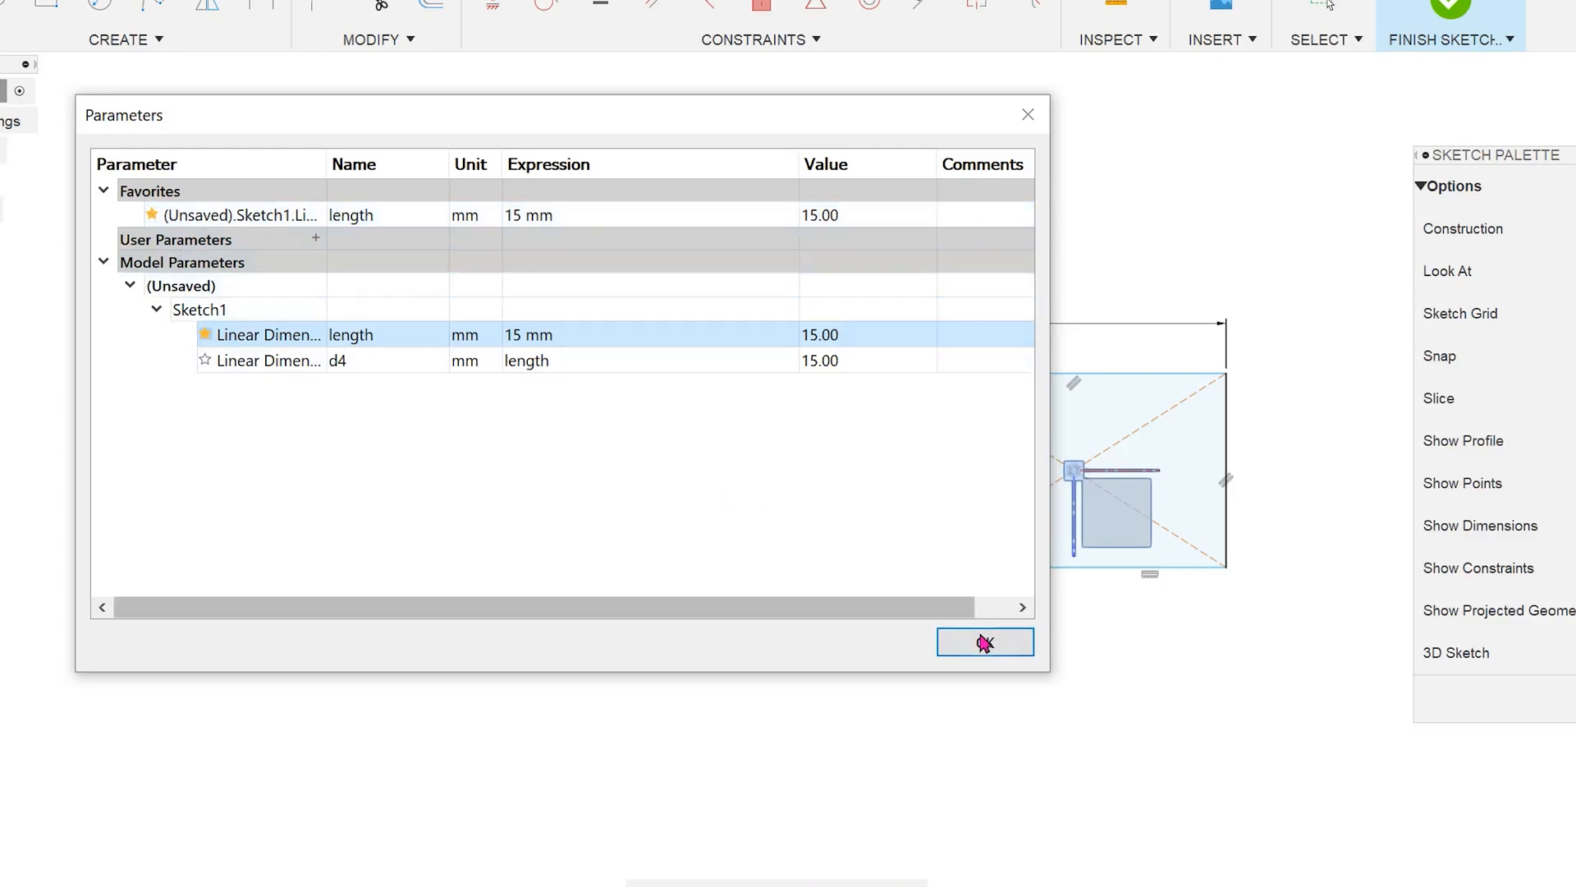
pyautogui.click(984, 642)
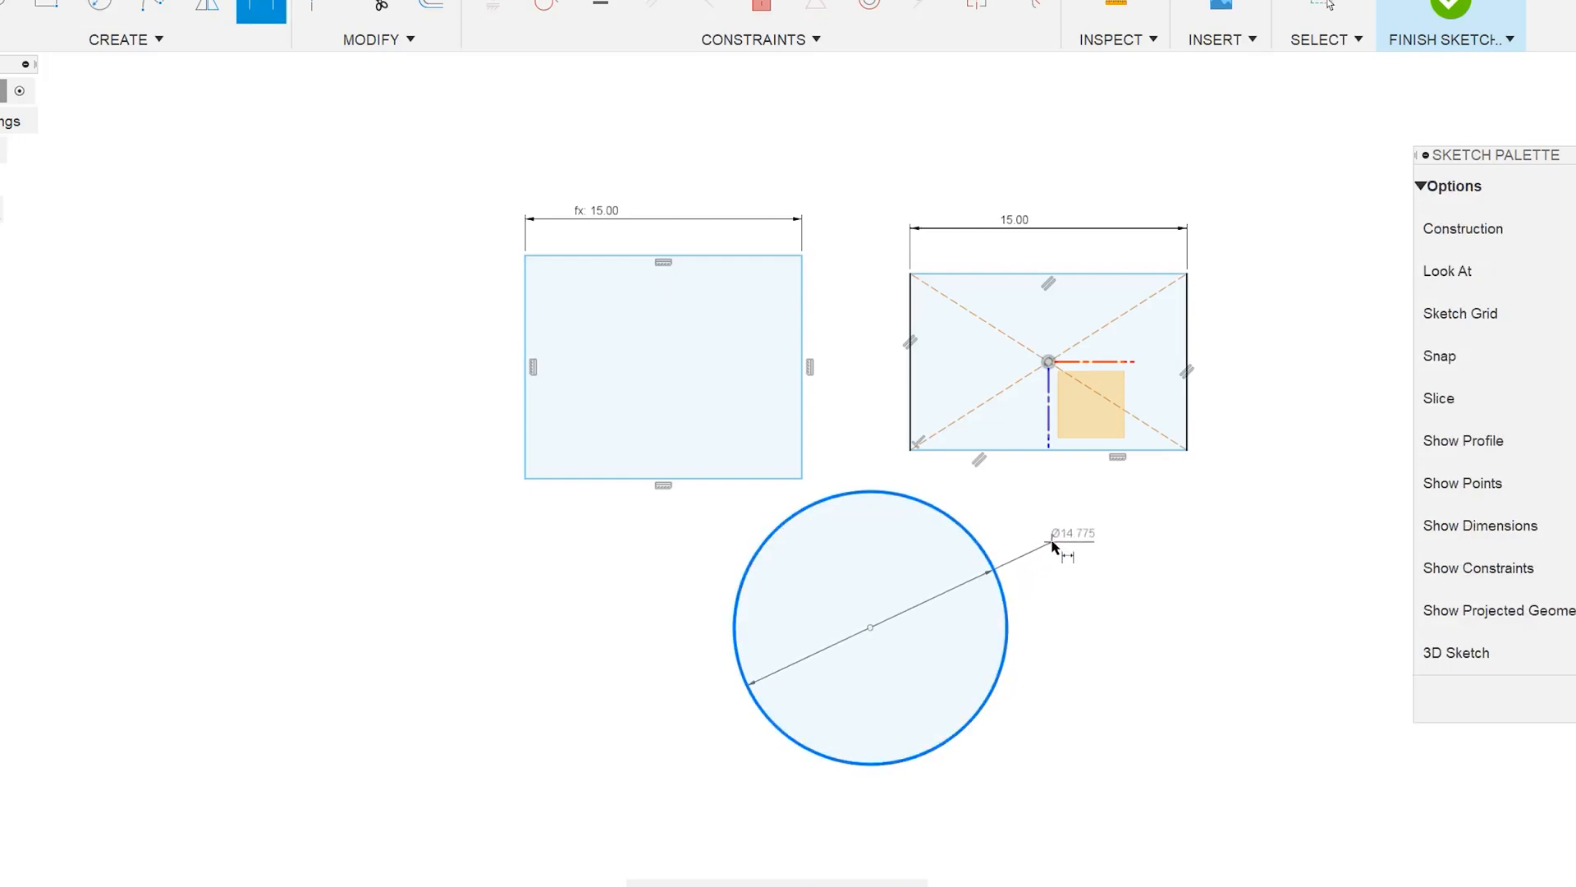
# Finish drawing the circle that will be extruded
pyautogui.click(1052, 543)
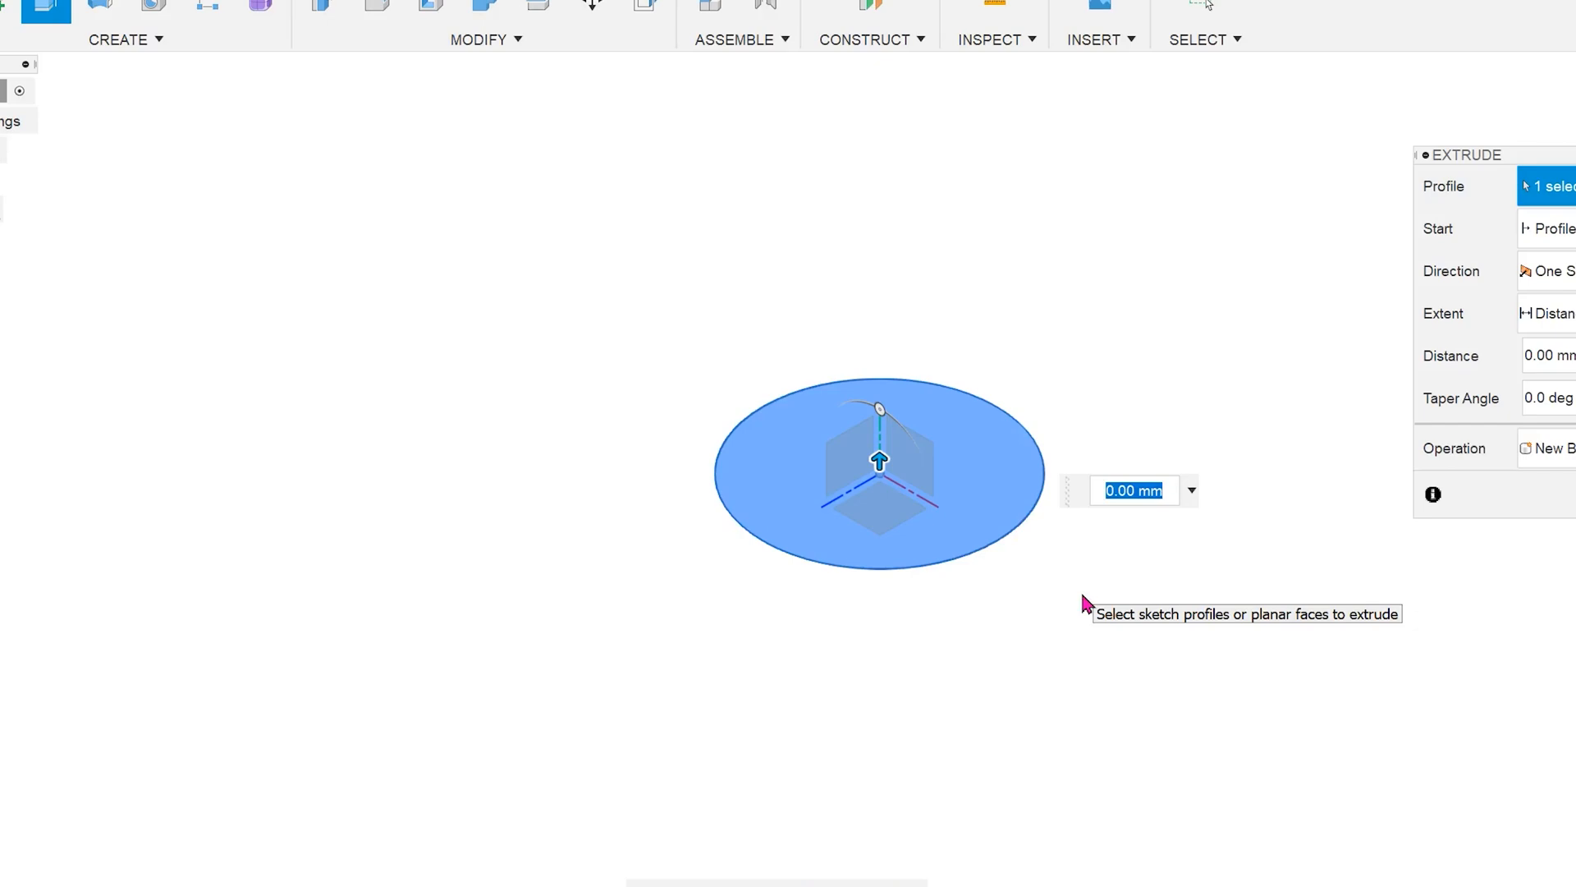
# Enter 'thickness' as the extrude distance to create that parameter
pyautogui.write('thickness')
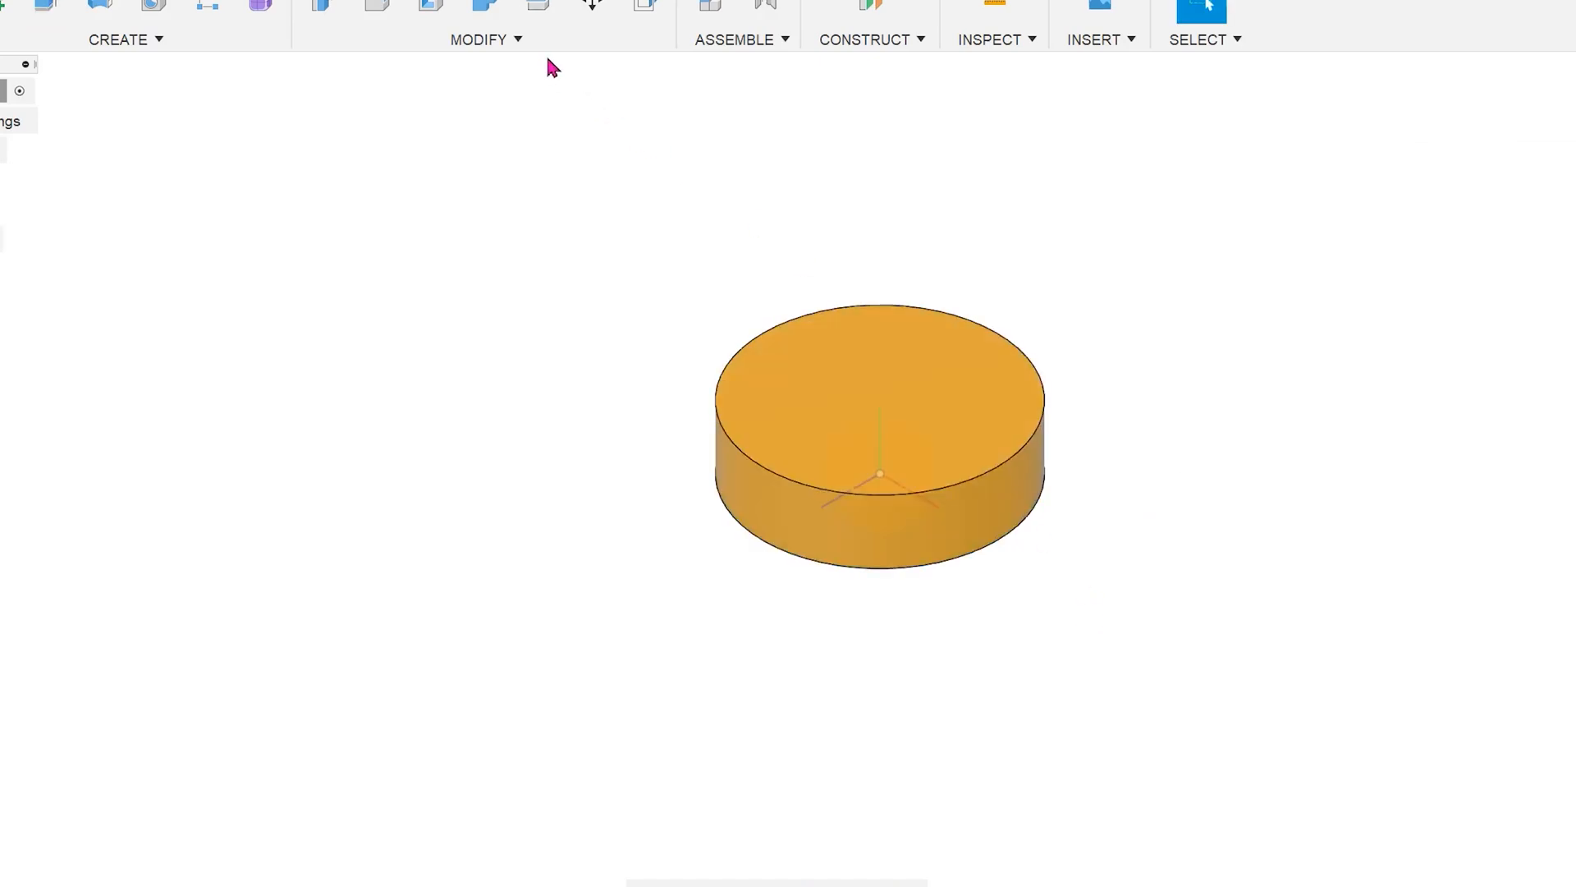
# Star the 'thickness' AlongDistance parameter as a favorite and confirm
pyautogui.click(479, 40)
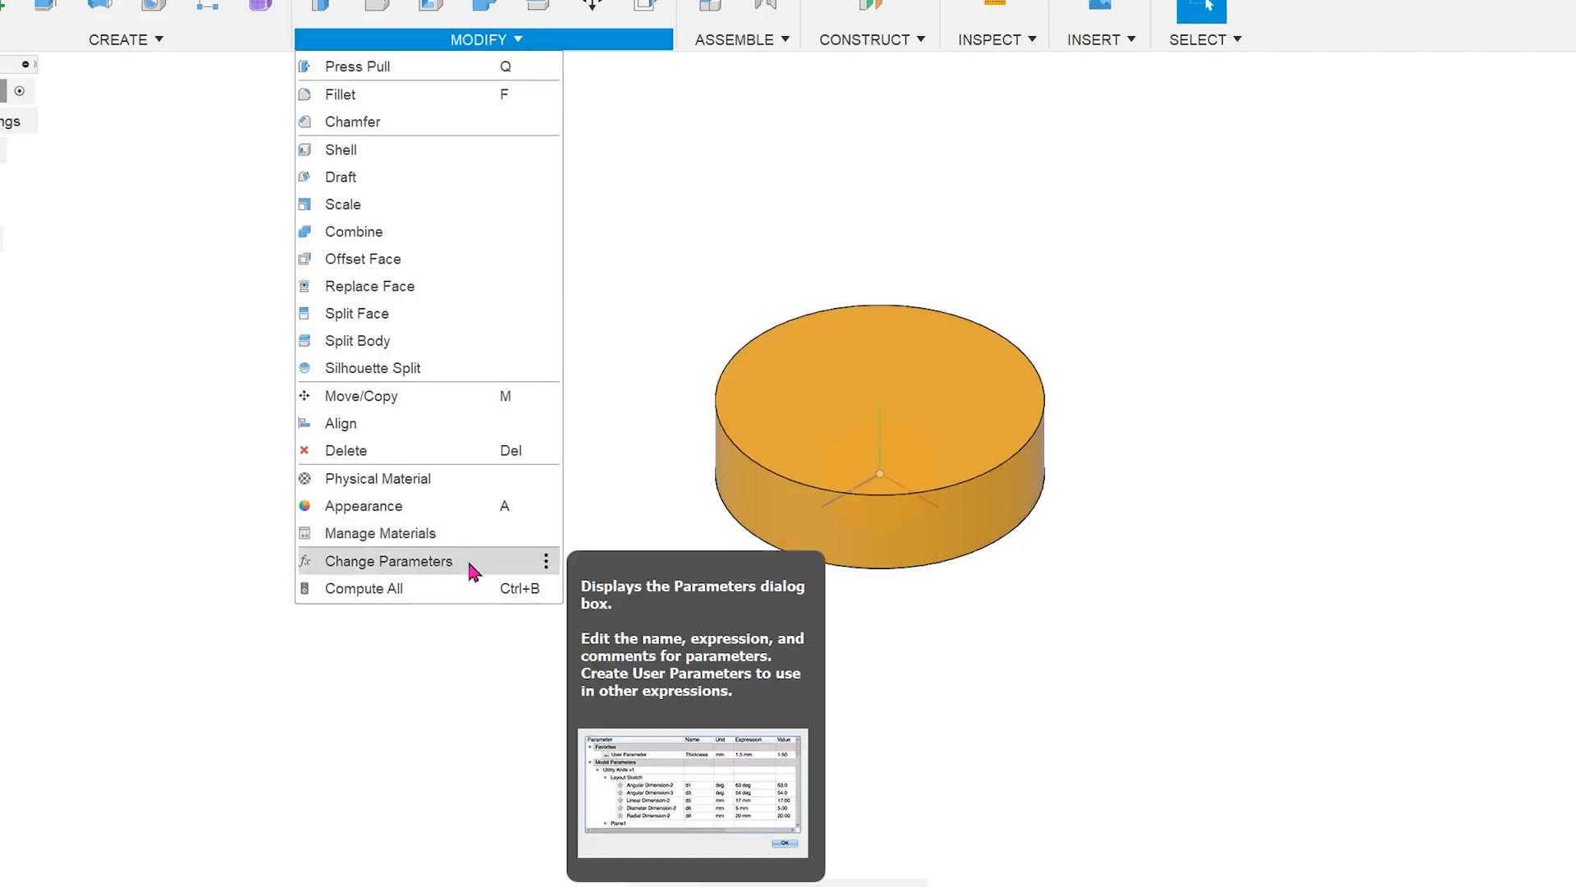
pyautogui.click(389, 560)
pyautogui.write('thickness')
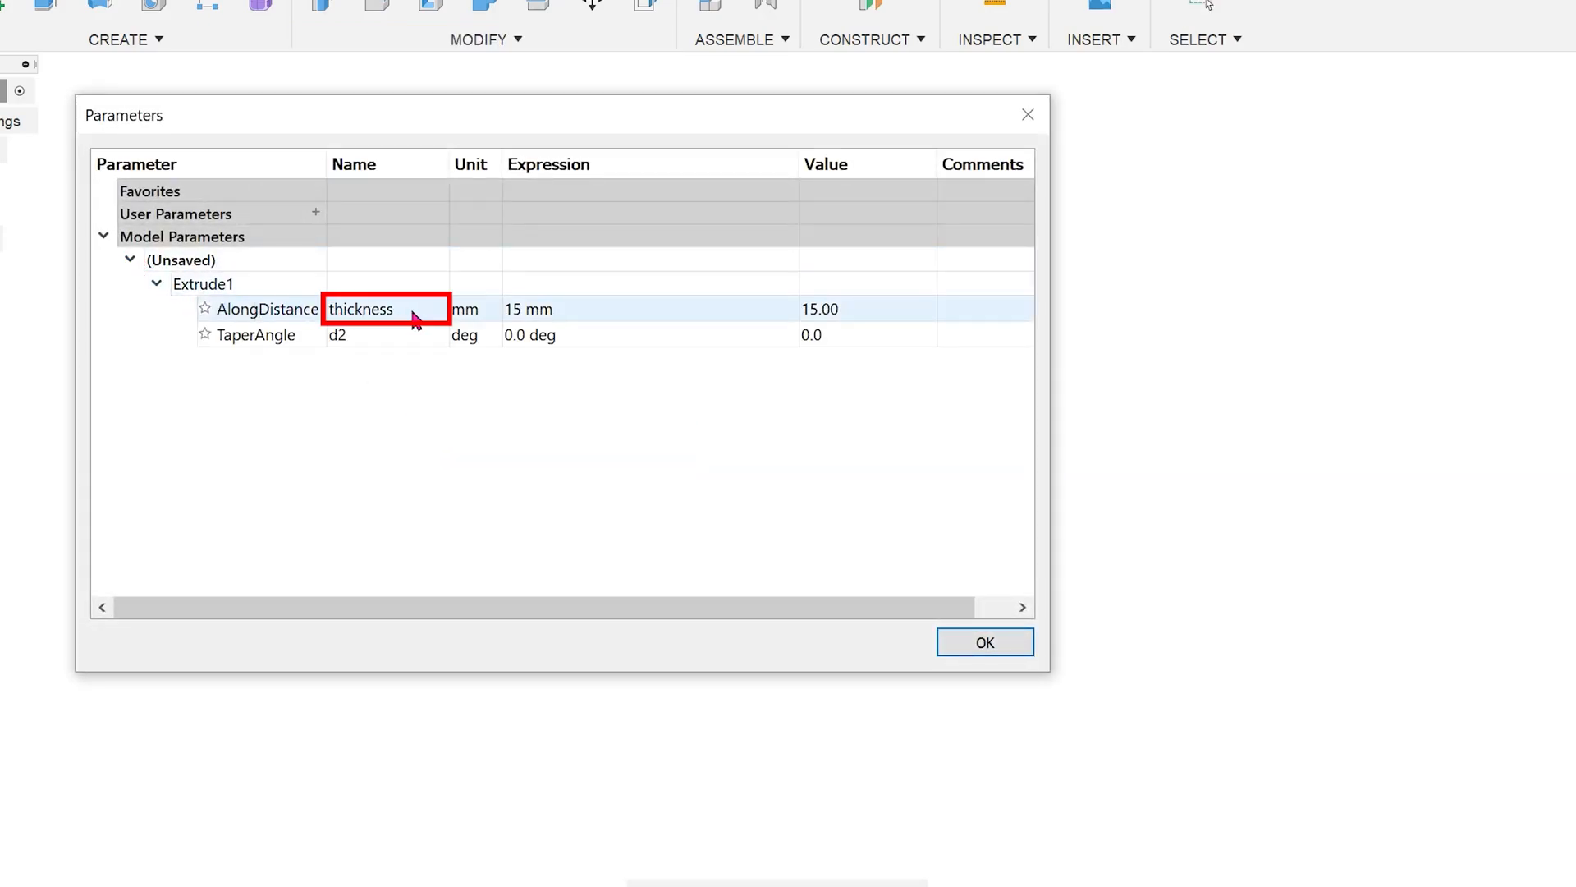
pyautogui.click(204, 308)
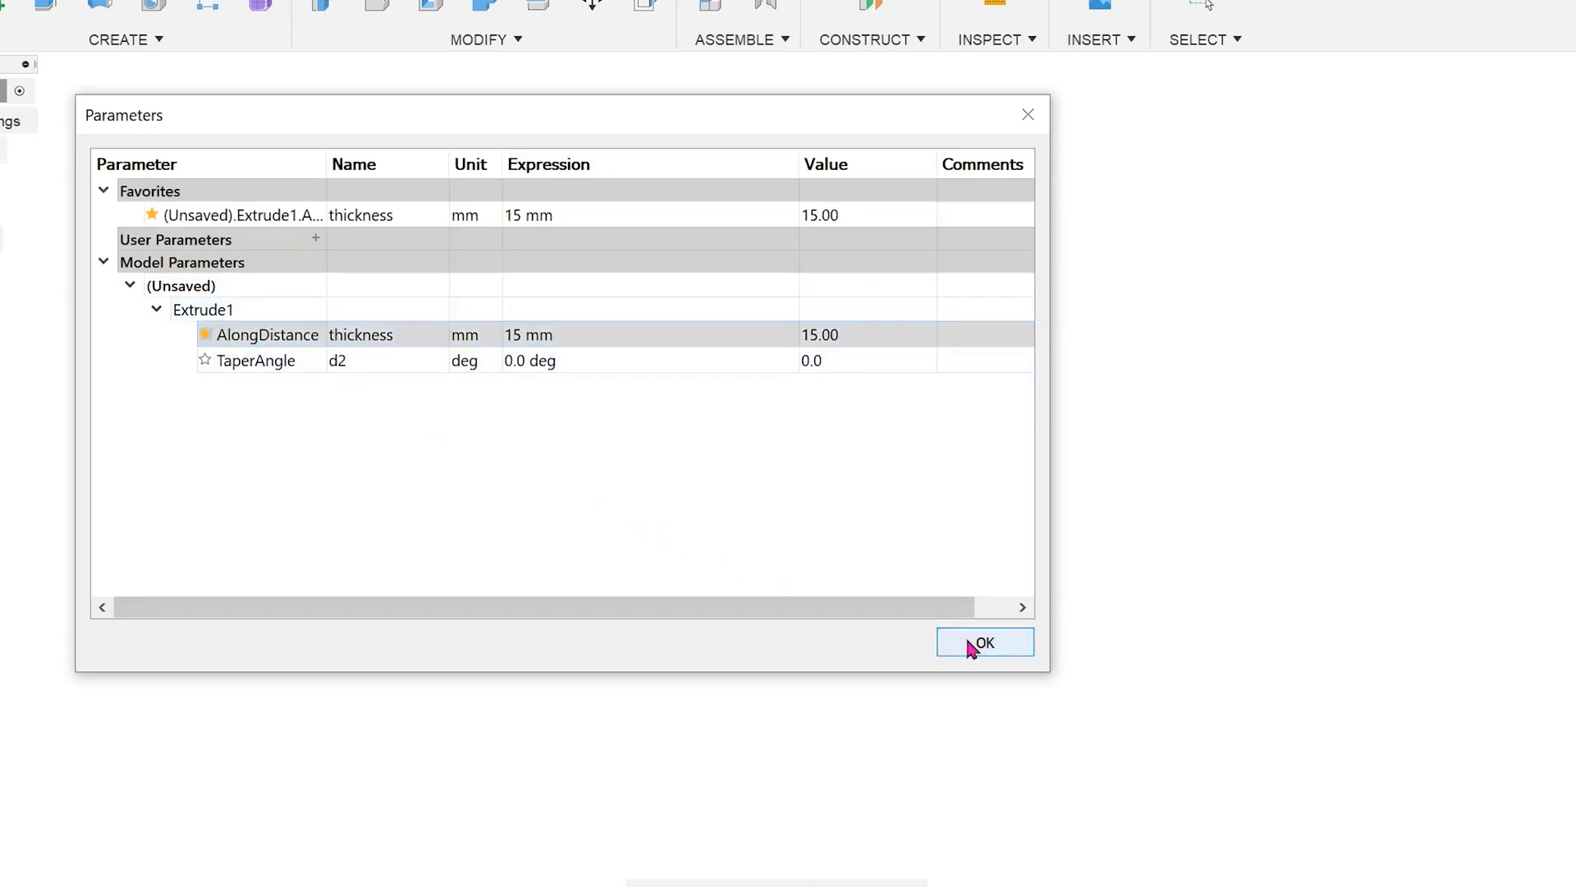
pyautogui.click(985, 642)
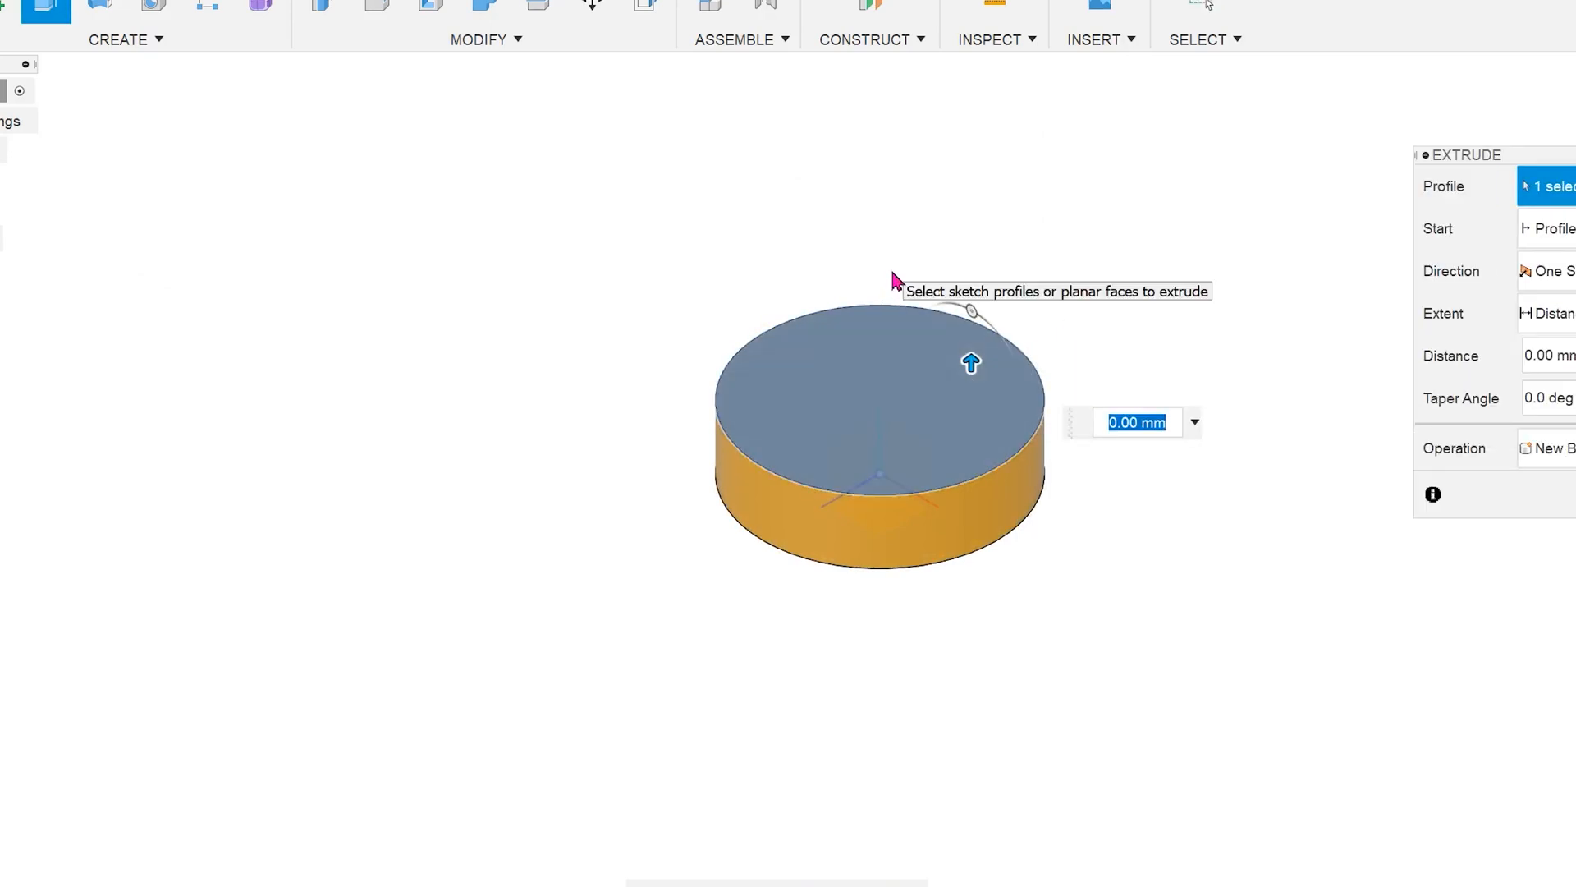
# Type 'thi' in the top-face extrude distance to pick the 'thickness' suggestion
pyautogui.write('thi')
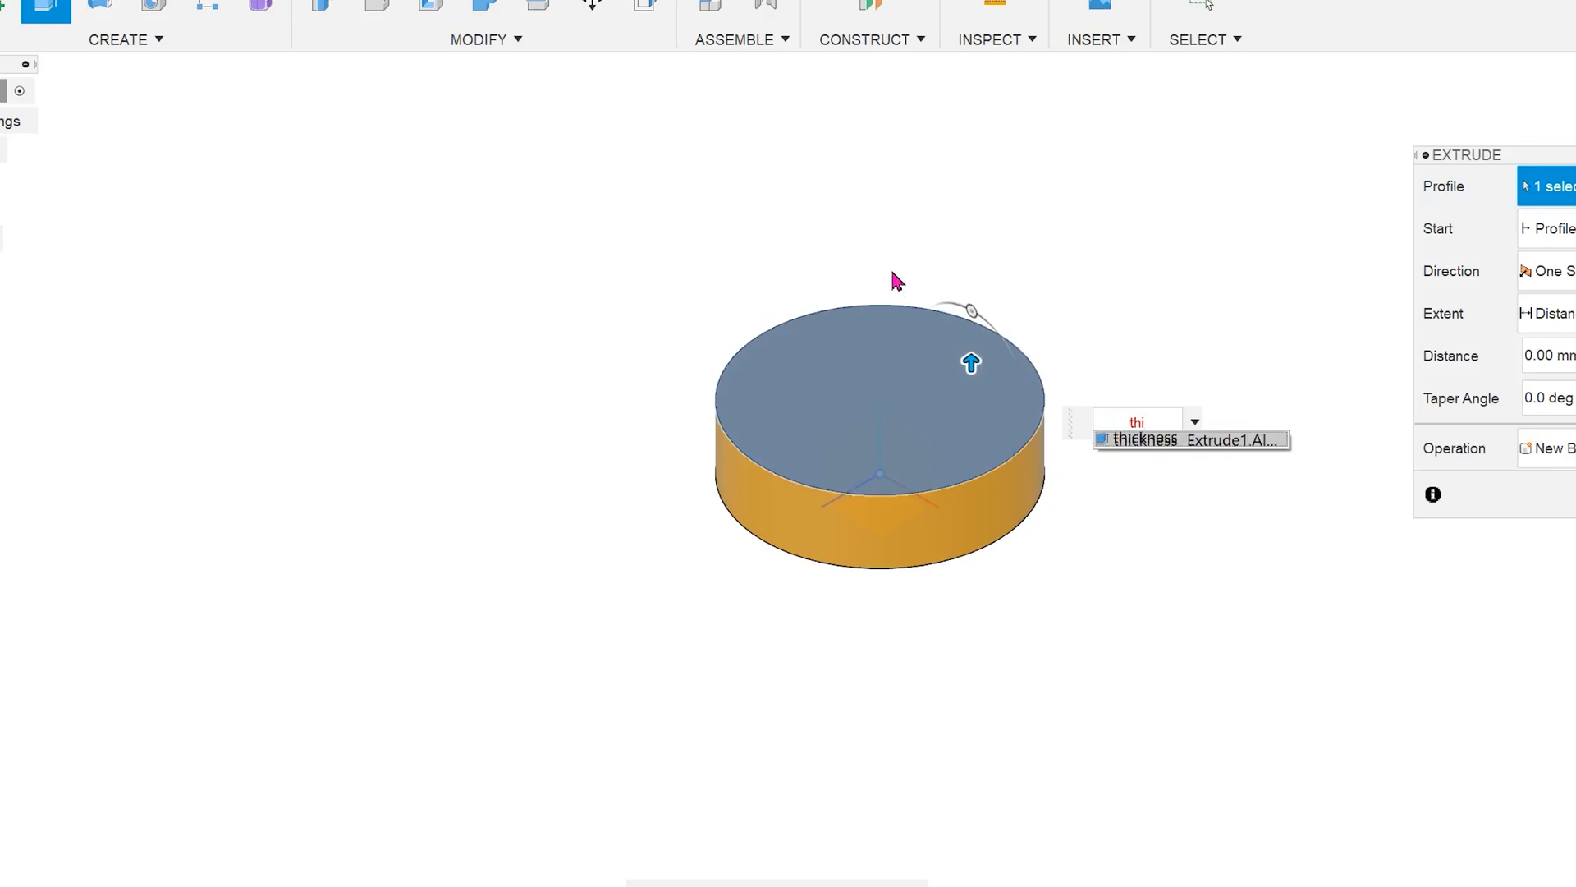
pyautogui.moveTo(1143, 451)
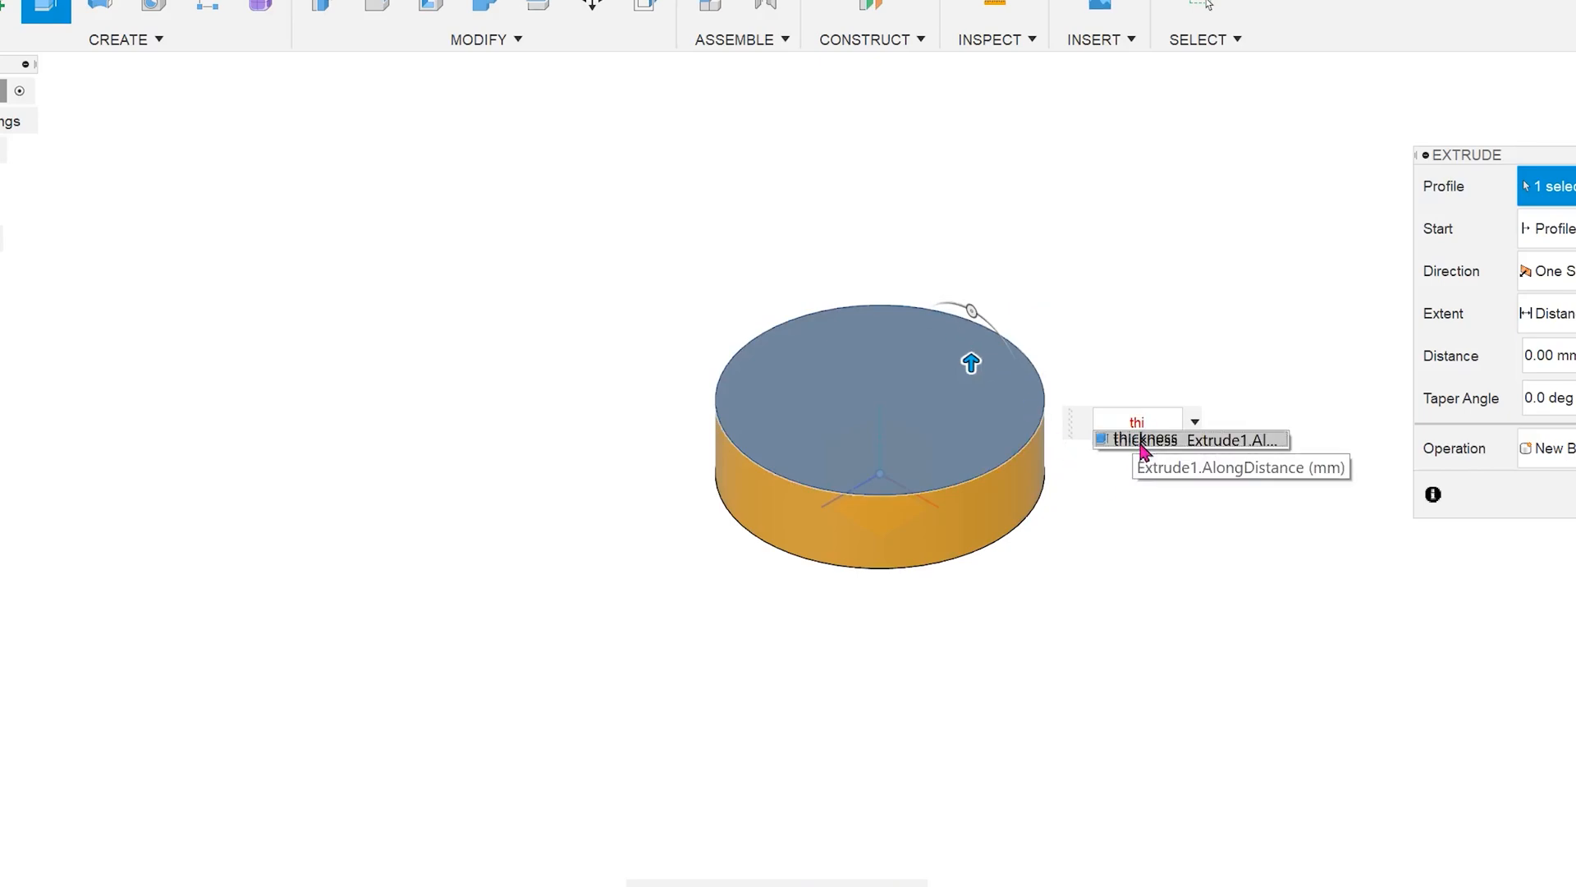